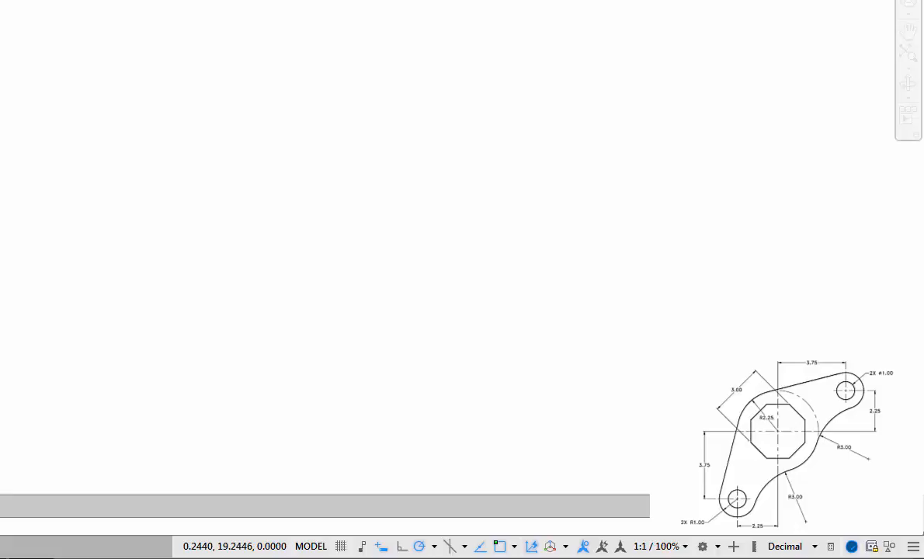
Set length units to Decimal with 0.00 precision via the UNITS dialog.
{"action": "left_click", "coordinate": [16, 14]}
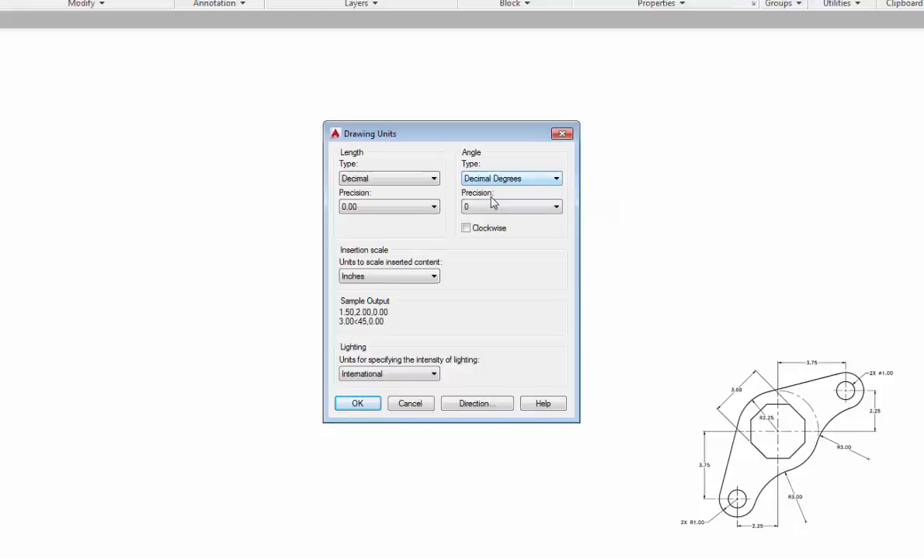
{"action": "left_click", "coordinate": [357, 404]}
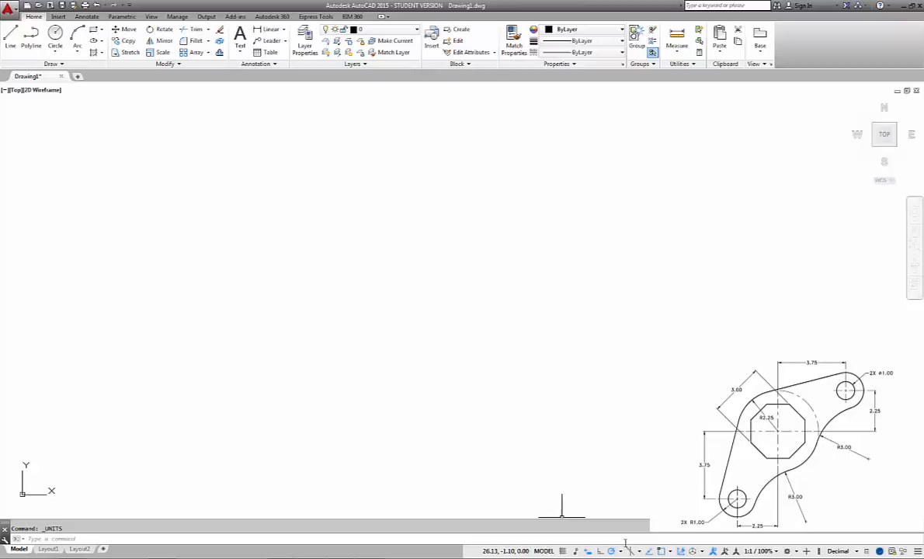
Switch on Object Snap and Polar Tracking in the status bar.
{"action": "left_click", "coordinate": [614, 551]}
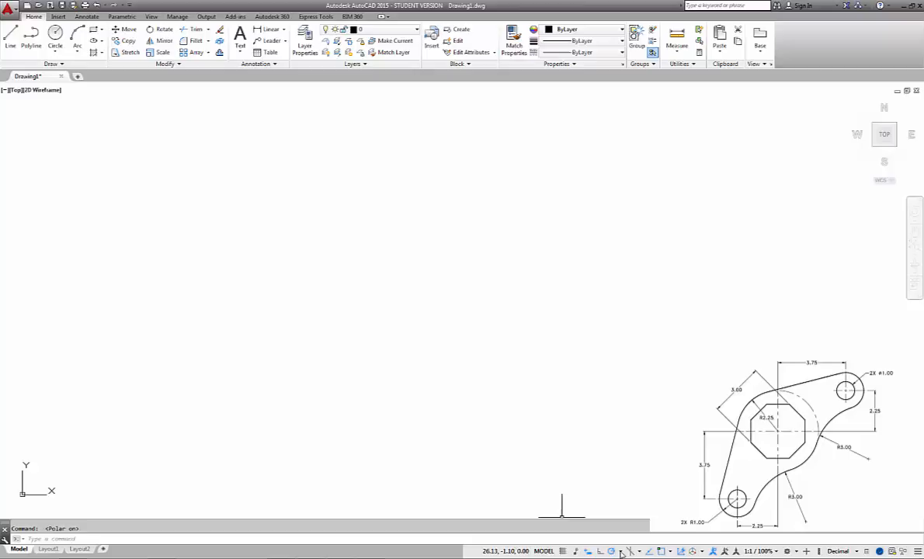
{"action": "left_click", "coordinate": [623, 551]}
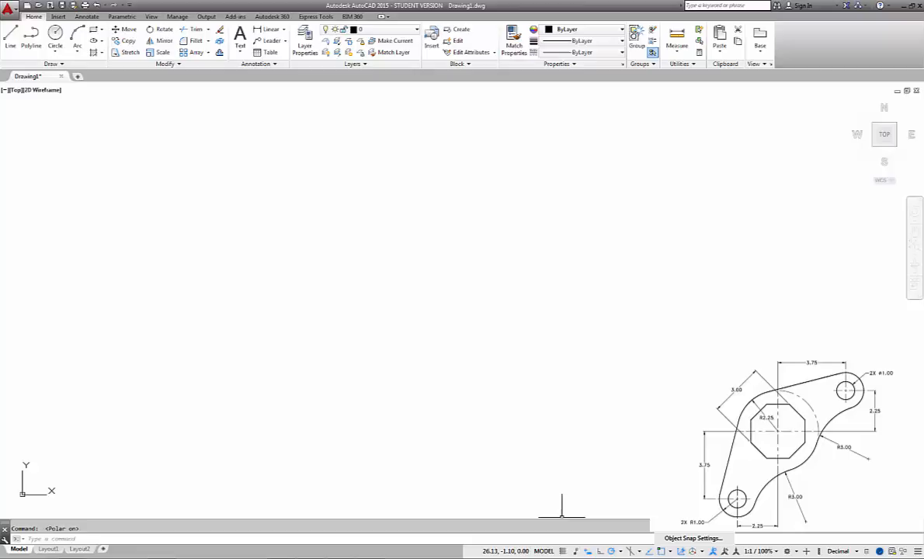
{"action": "mouse_move", "coordinate": [687, 538]}
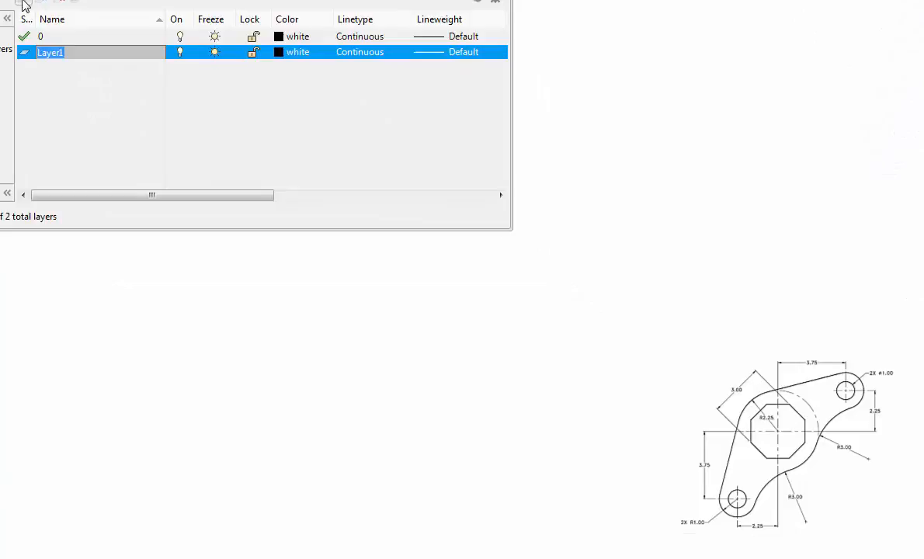
Create layers object, center and dimension with colours 42, 93 and 183.
{"action": "type", "text": "object"}
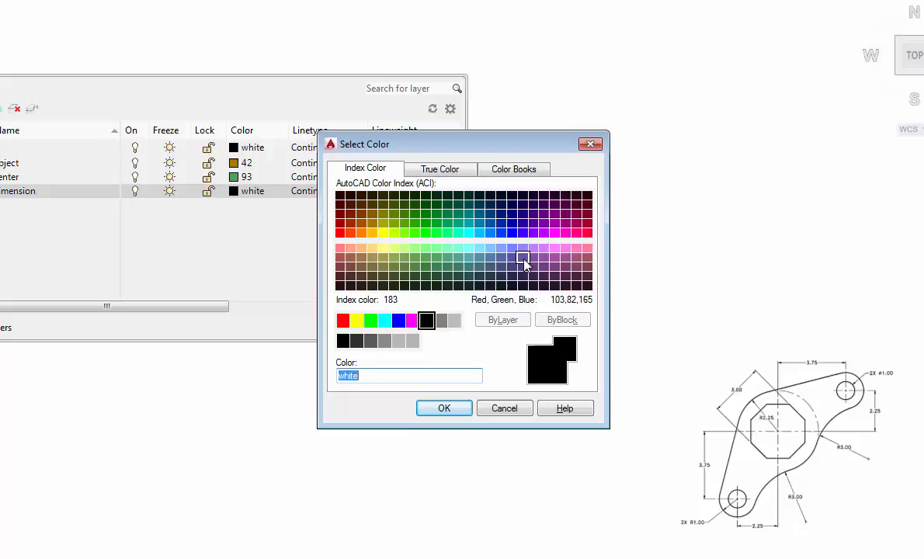
{"action": "left_click", "coordinate": [444, 407]}
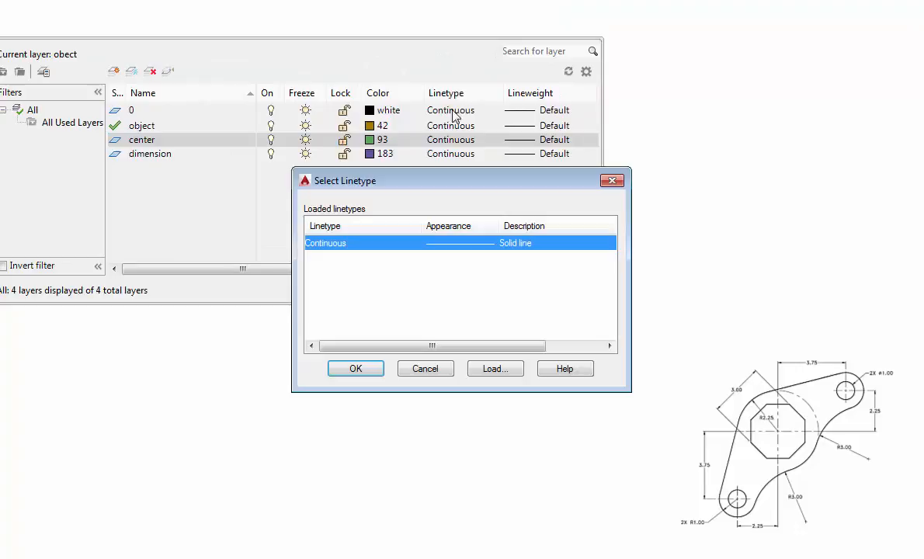
Load CENTER2 for the center layer, set object lineweight 0.30 mm, finish layer setup.
{"action": "left_click", "coordinate": [494, 368]}
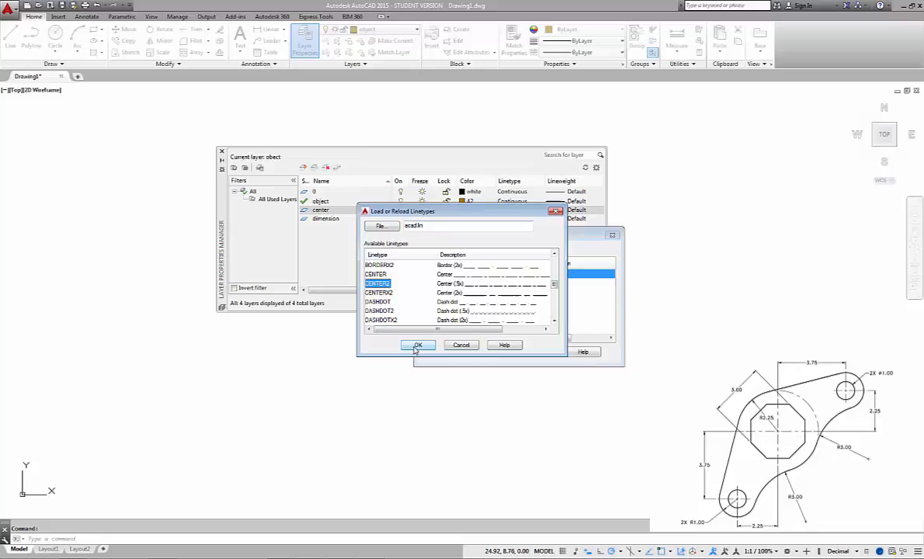
{"action": "left_click", "coordinate": [418, 344]}
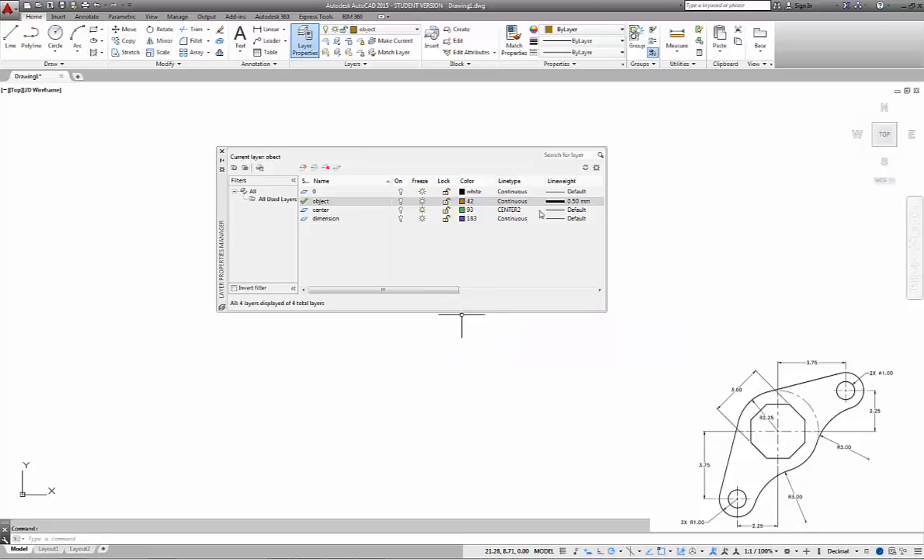
{"action": "left_click", "coordinate": [305, 41]}
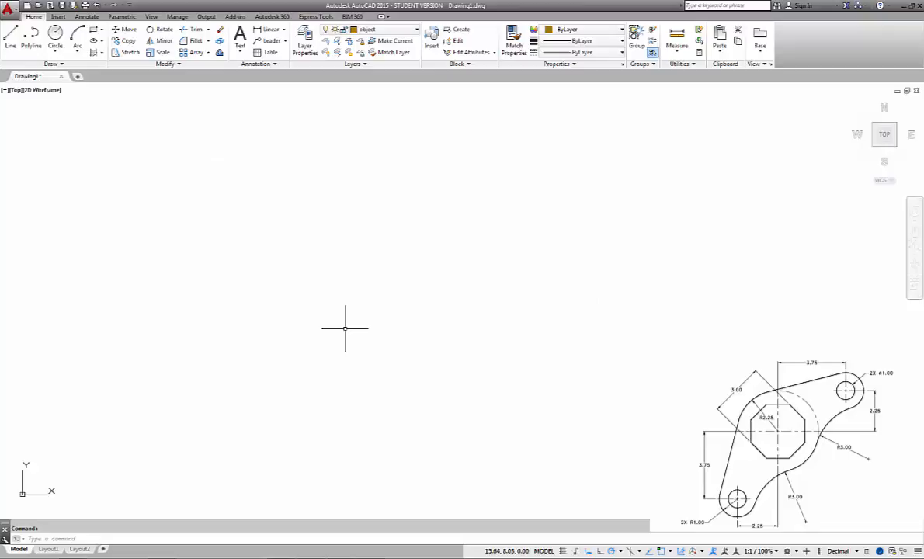
Make center current and draw crossing horizontal and vertical centre lines.
{"action": "left_click", "coordinate": [417, 28]}
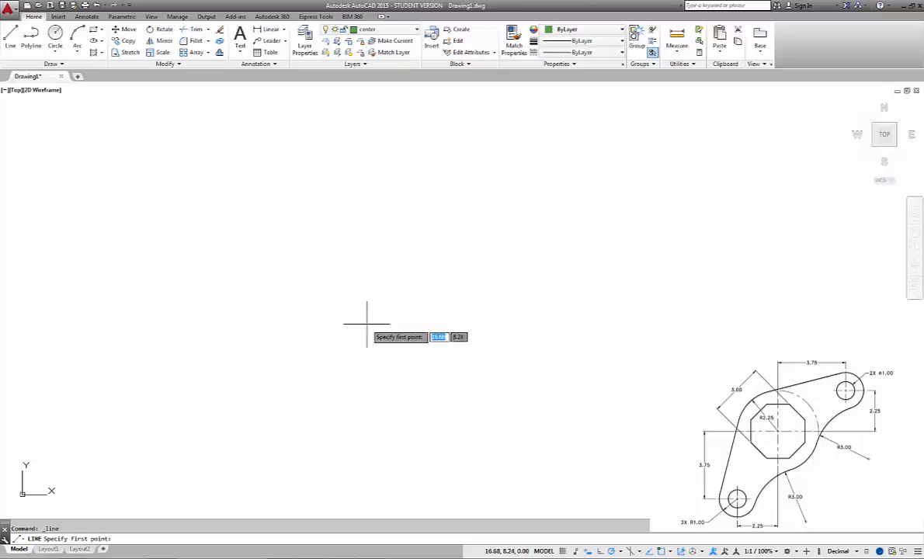
{"action": "mouse_move", "coordinate": [348, 295]}
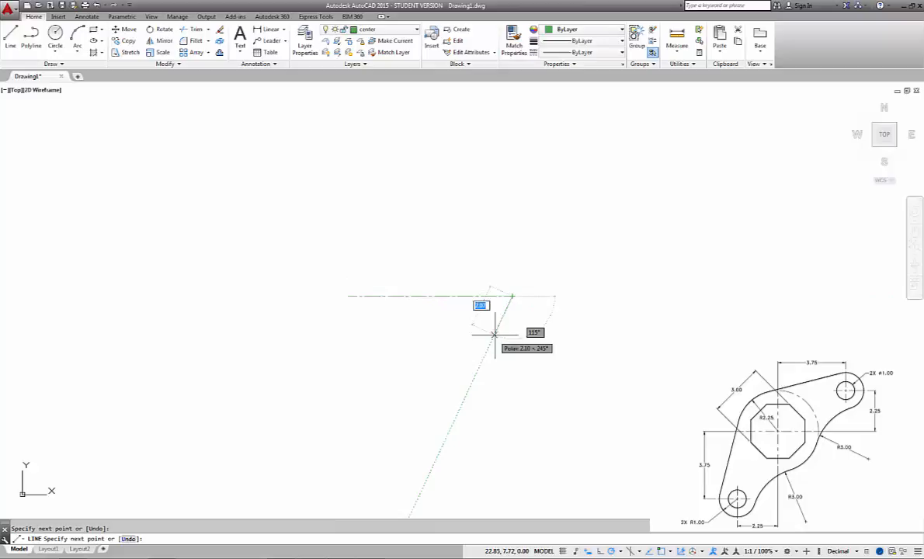
{"action": "right_click", "coordinate": [482, 336]}
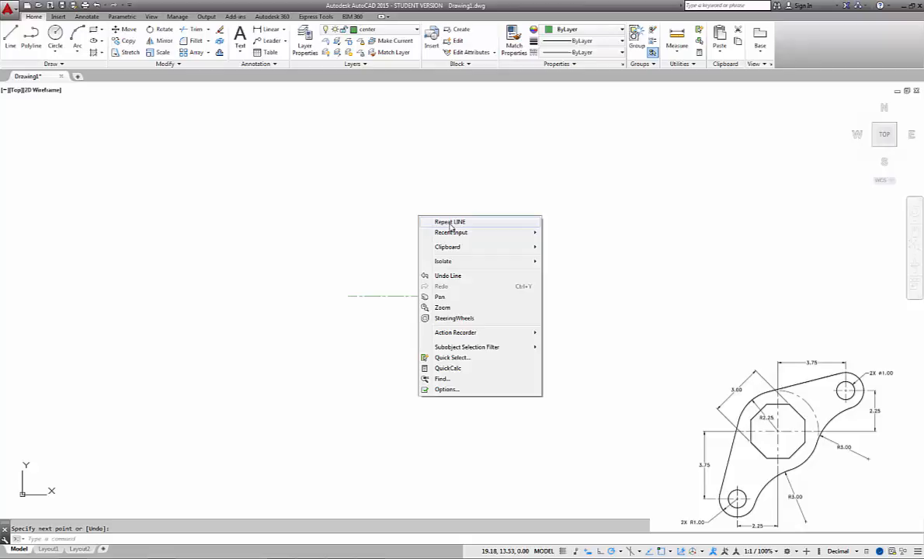
{"action": "left_click", "coordinate": [449, 222]}
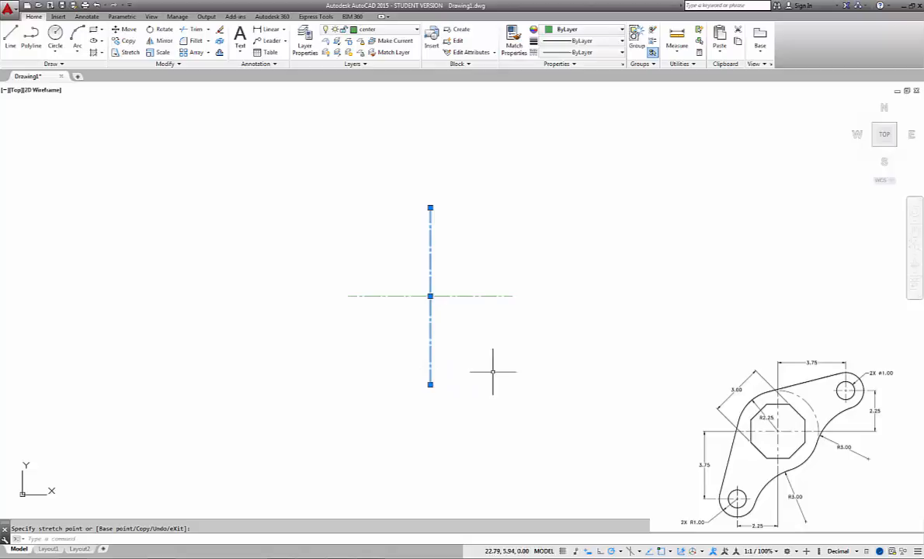
{"action": "key", "text": "Escape"}
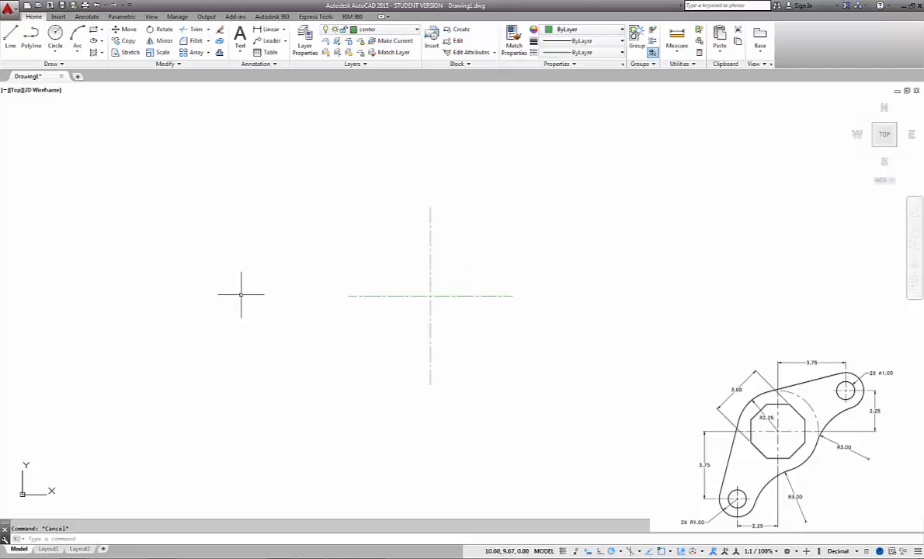
{"action": "mouse_move", "coordinate": [334, 304]}
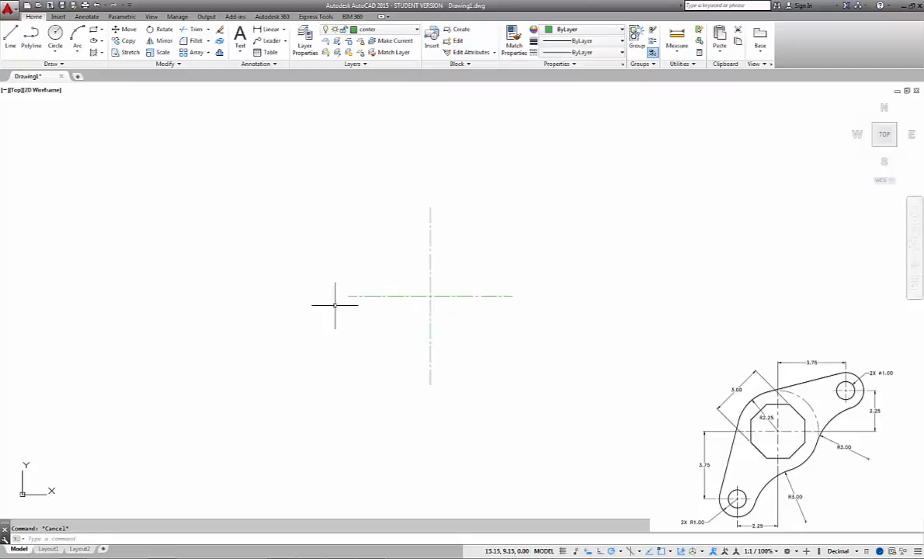
{"action": "mouse_move", "coordinate": [567, 188]}
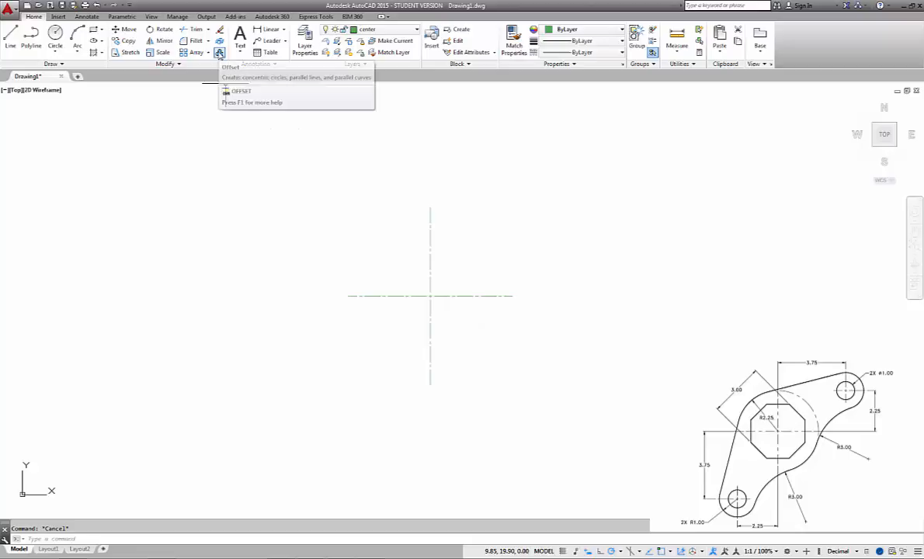
Offset and grip-stretch short centre marks at the upper-right and lower-left hole centres.
{"action": "left_click", "coordinate": [220, 53]}
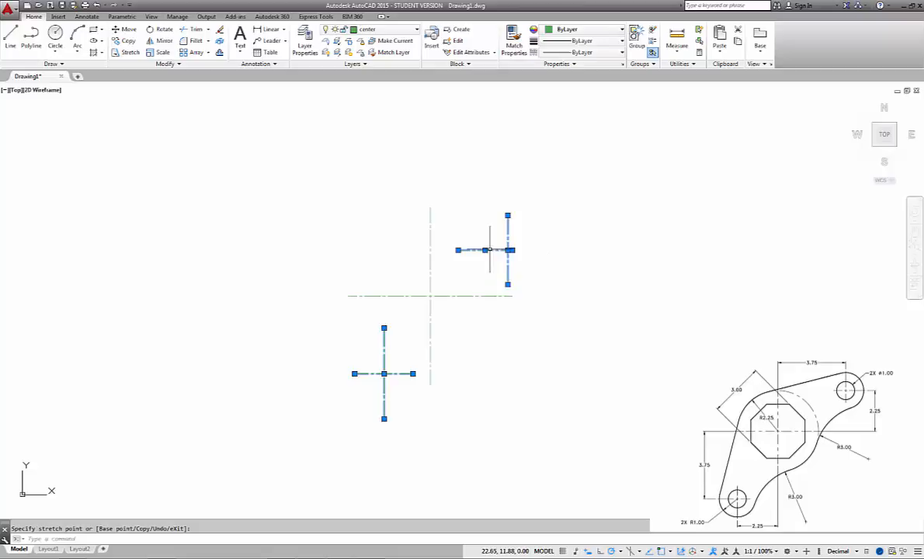
{"action": "key", "text": "Escape"}
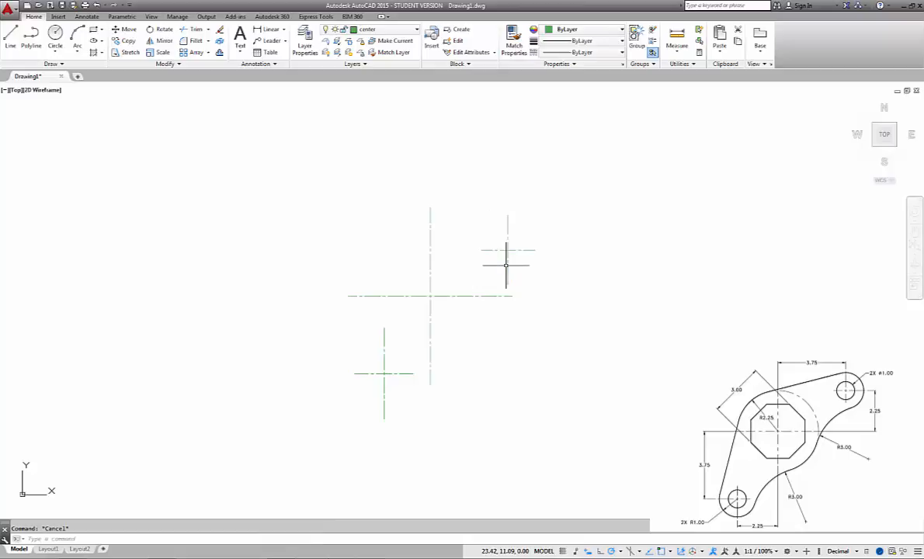
{"action": "mouse_move", "coordinate": [494, 249]}
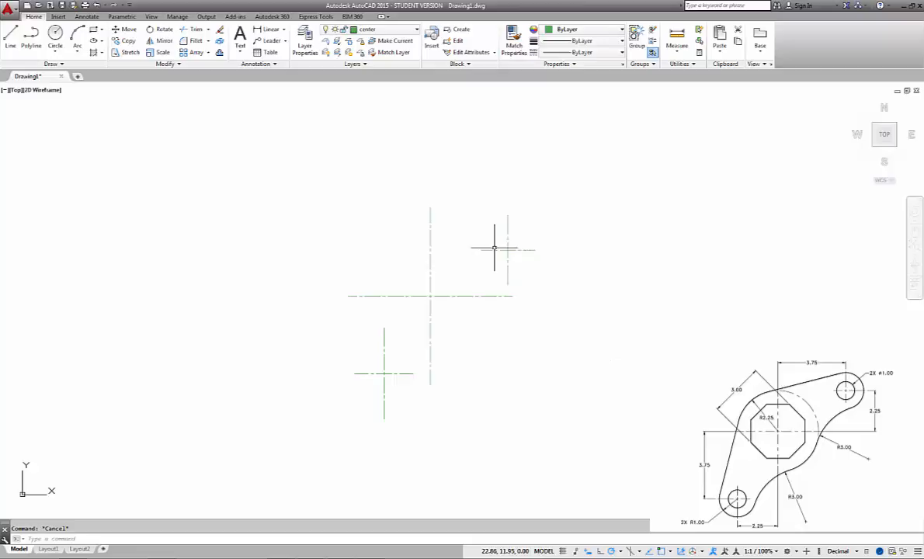
{"action": "mouse_move", "coordinate": [576, 418]}
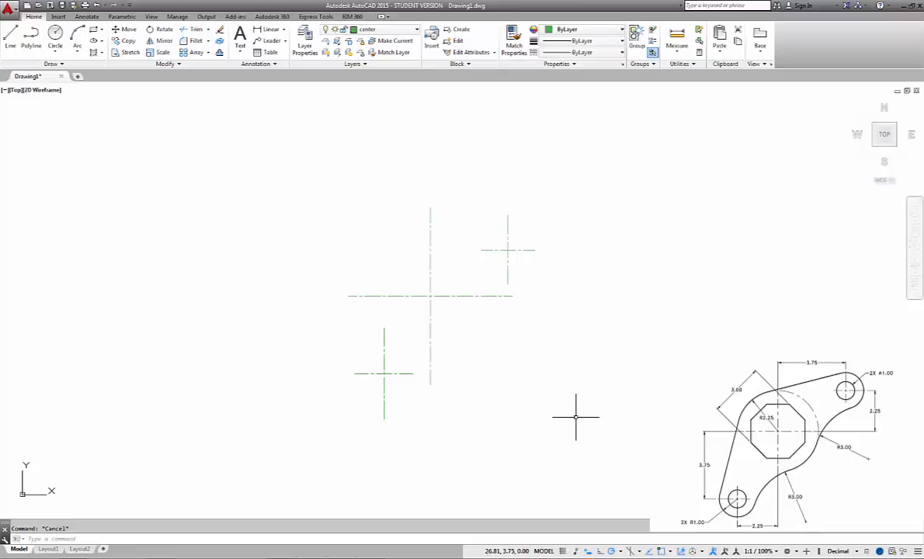
{"action": "mouse_move", "coordinate": [572, 410]}
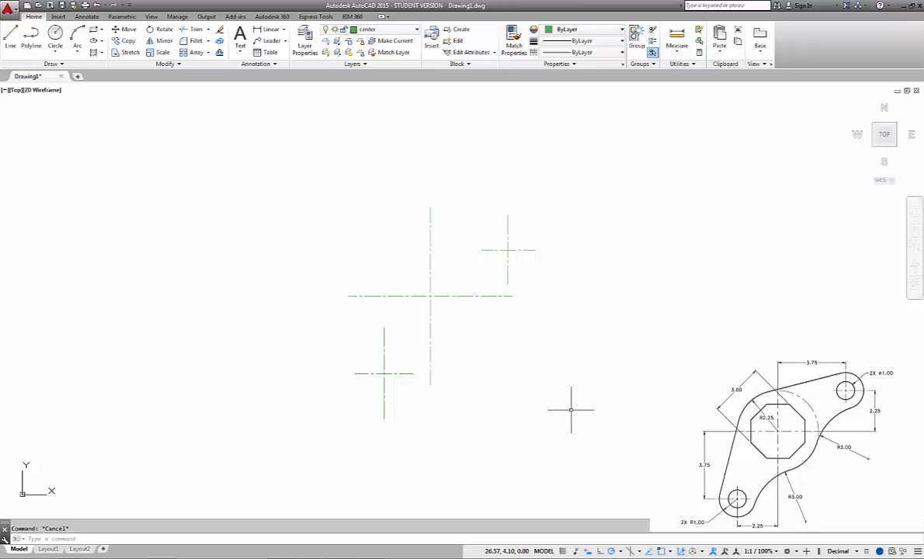
{"action": "mouse_move", "coordinate": [572, 388]}
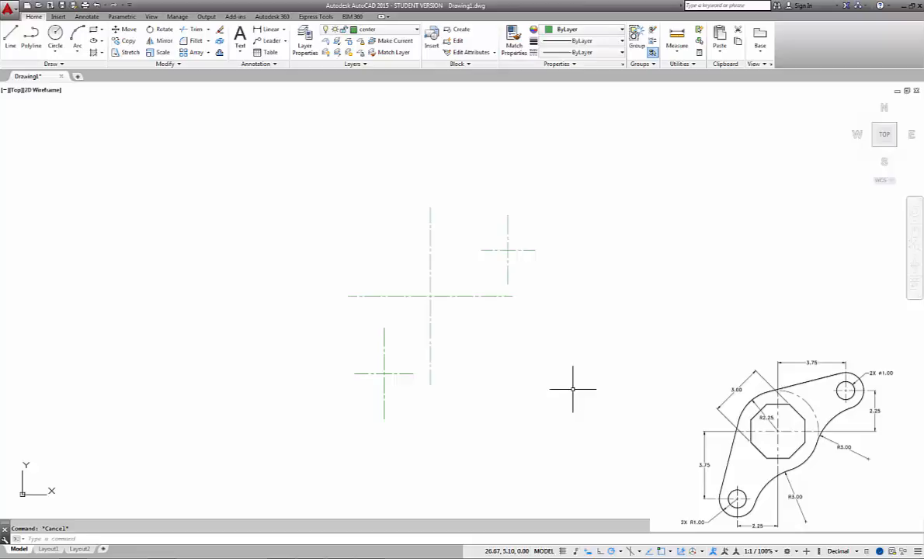
{"action": "mouse_move", "coordinate": [580, 386]}
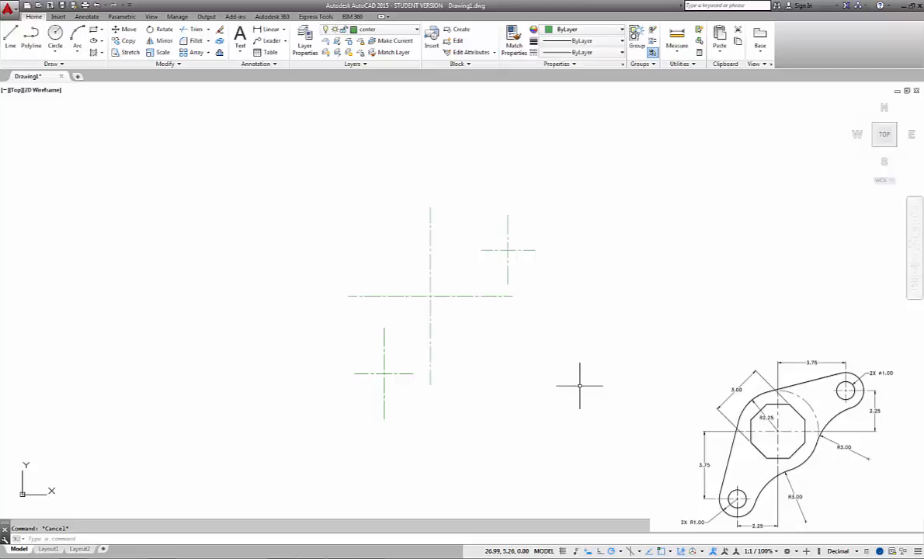
{"action": "mouse_move", "coordinate": [561, 375]}
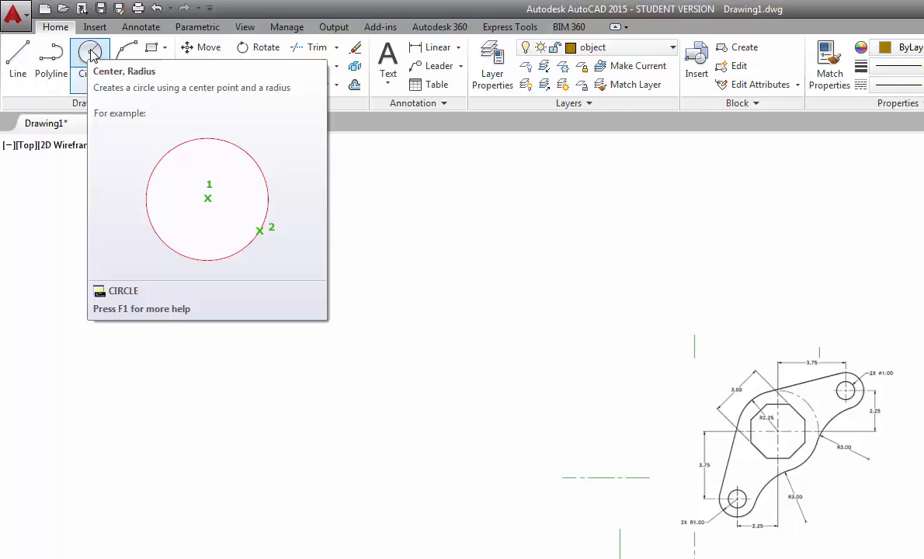
Draw small circles at both end centres and a radius 2.25 circle at the middle intersection.
{"action": "left_click", "coordinate": [90, 65]}
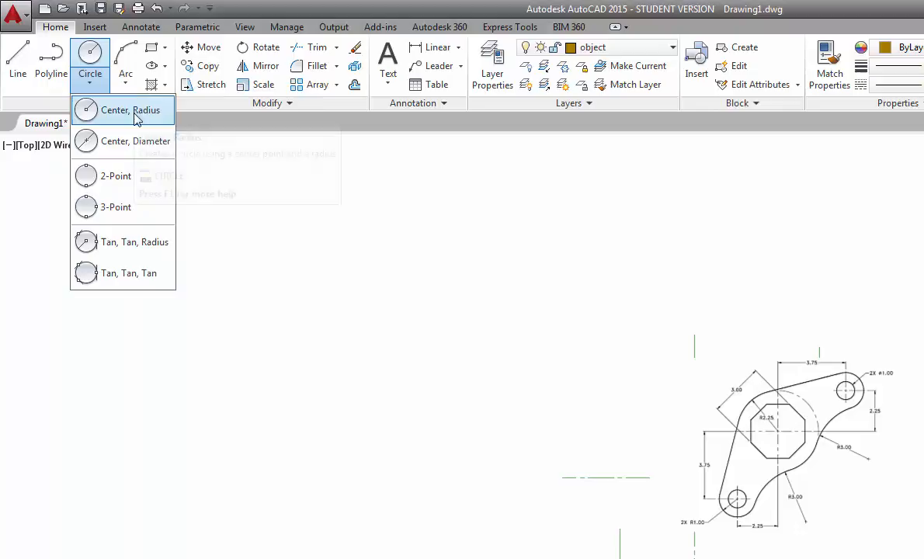
{"action": "left_click", "coordinate": [125, 108]}
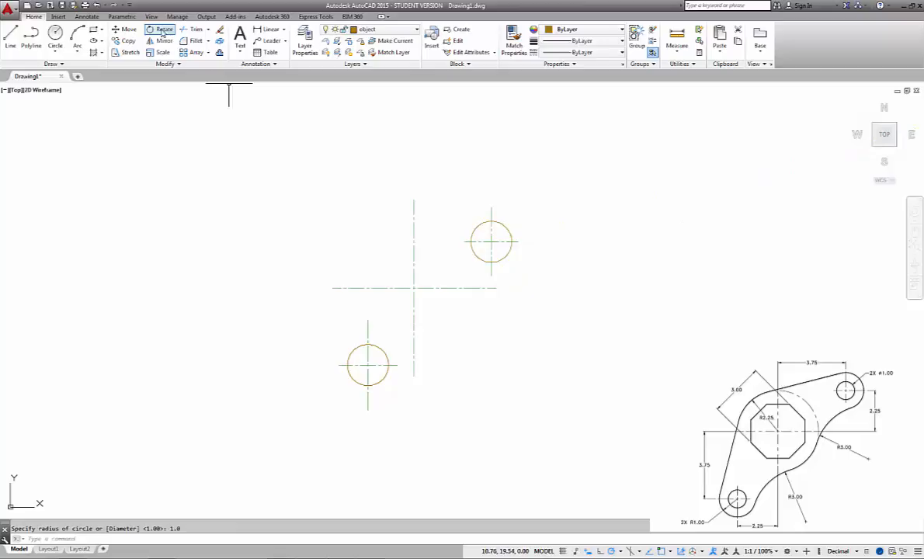
{"action": "left_click", "coordinate": [56, 40]}
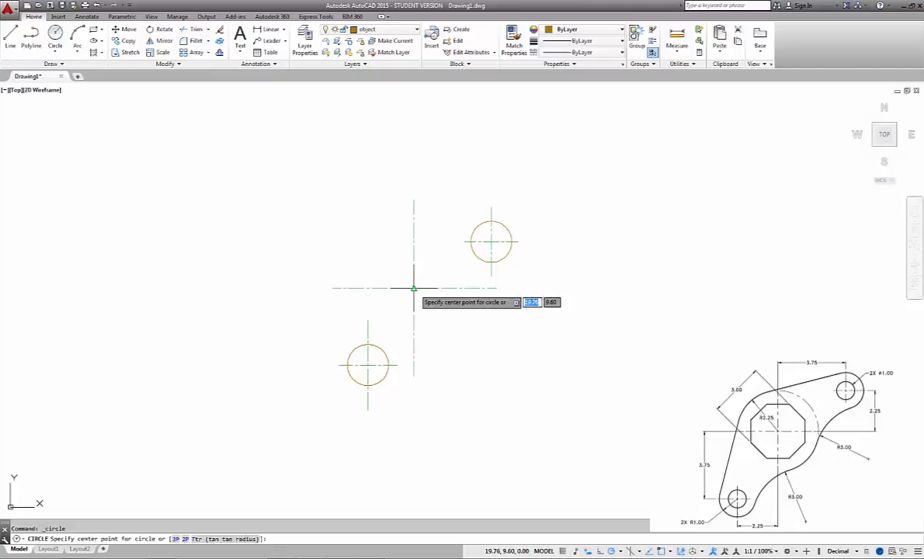
{"action": "left_click", "coordinate": [413, 291]}
{"action": "type", "text": "2.25"}
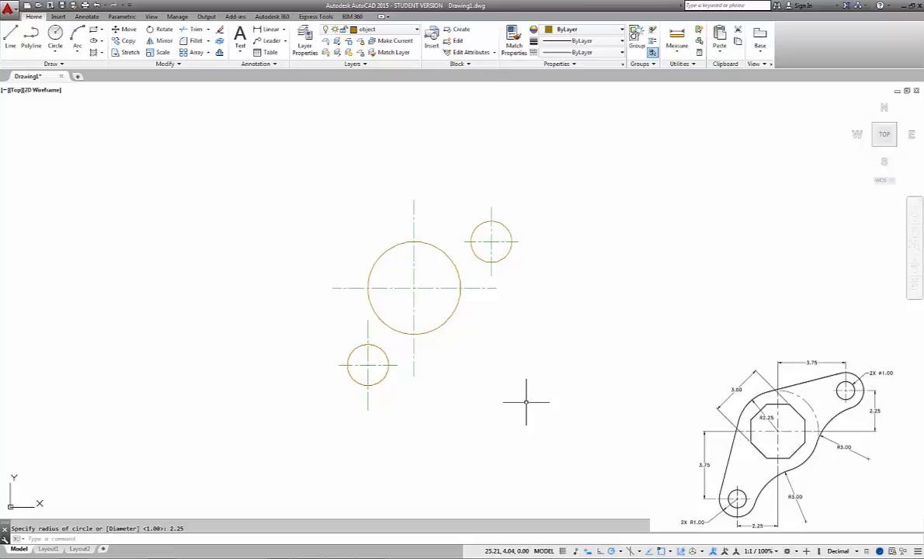
{"action": "mouse_move", "coordinate": [505, 407]}
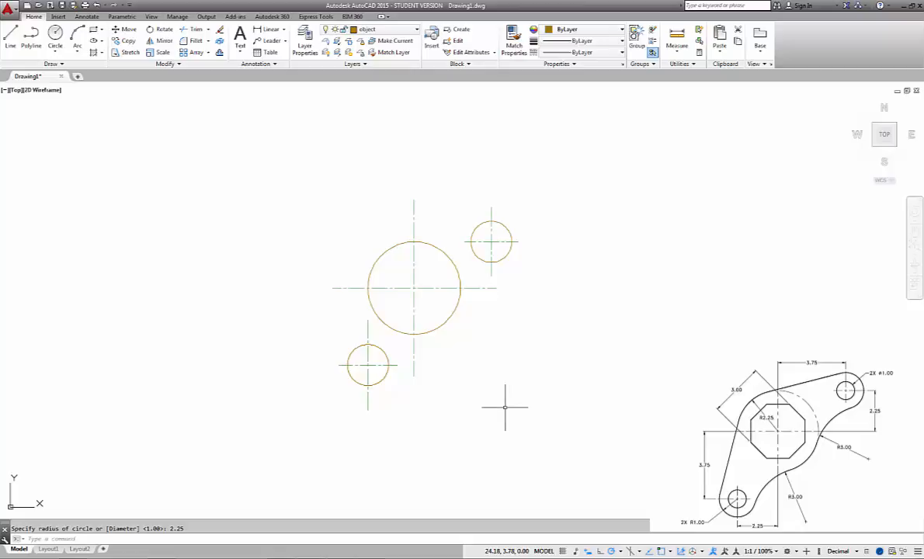
Draw the upper radius 3.00 circle tangent to the upper small circle and its neighbour.
{"action": "left_click", "coordinate": [56, 38]}
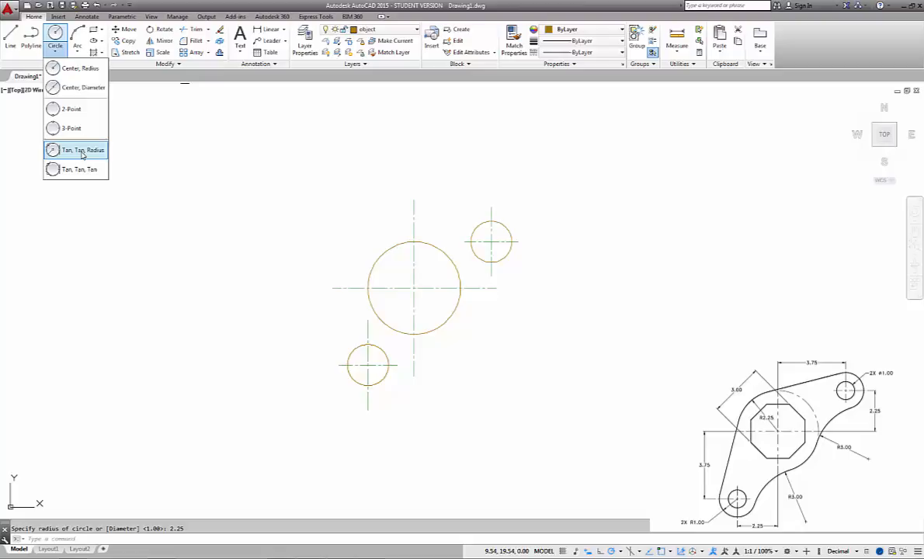
{"action": "left_click", "coordinate": [80, 149]}
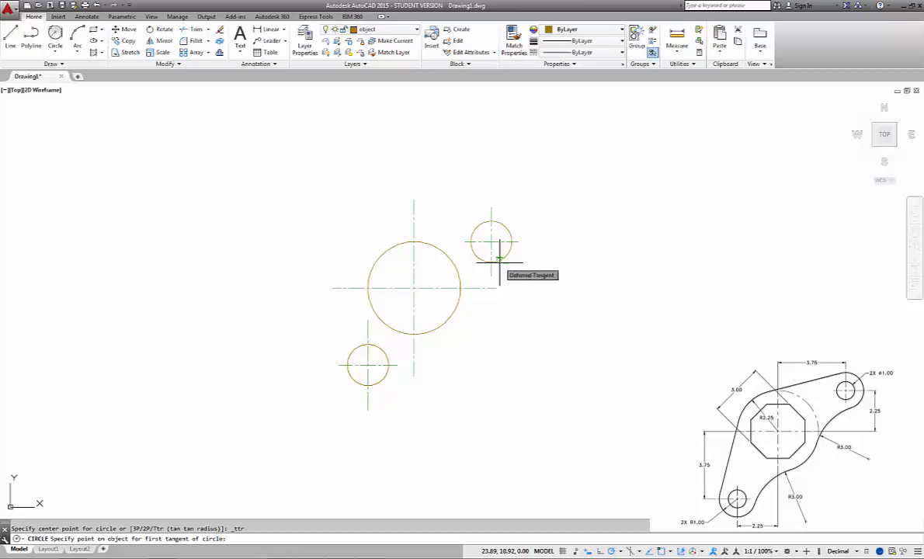
{"action": "left_click", "coordinate": [498, 258]}
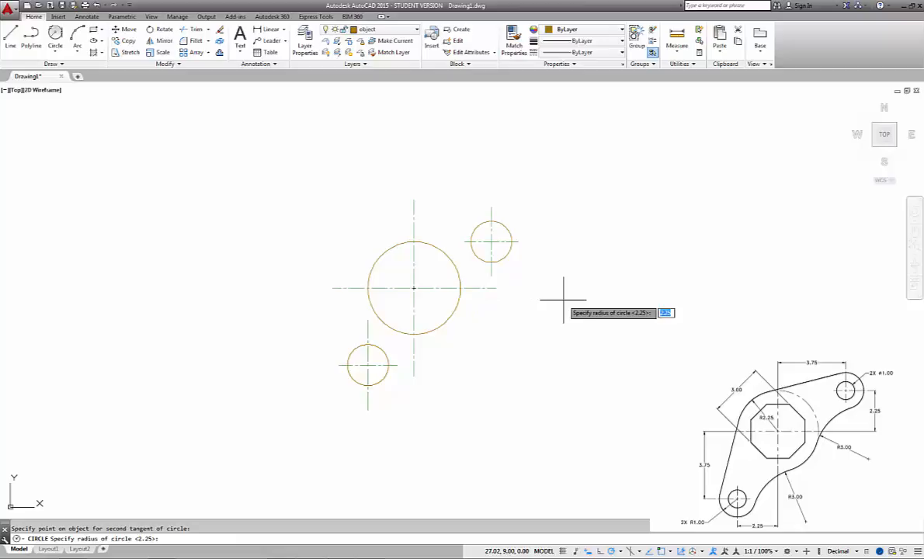
{"action": "type", "text": "3.00"}
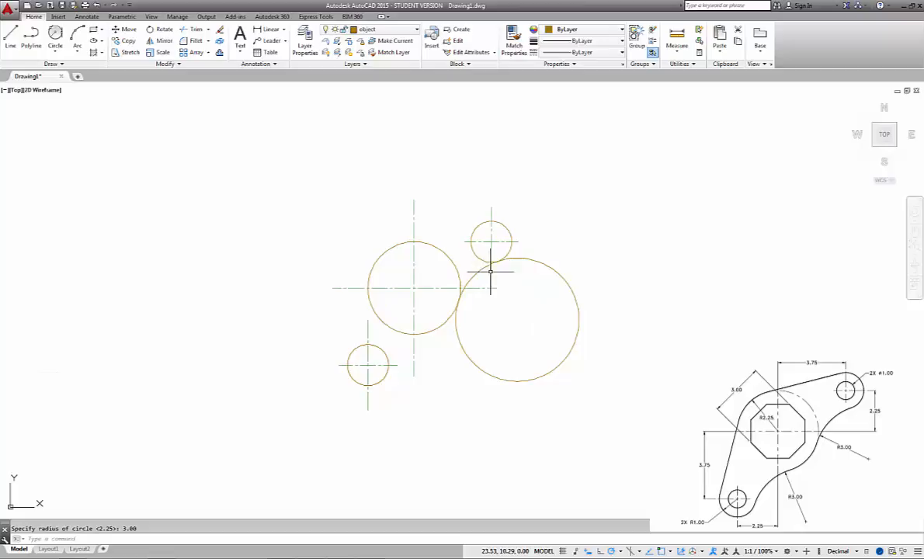
{"action": "mouse_move", "coordinate": [56, 37]}
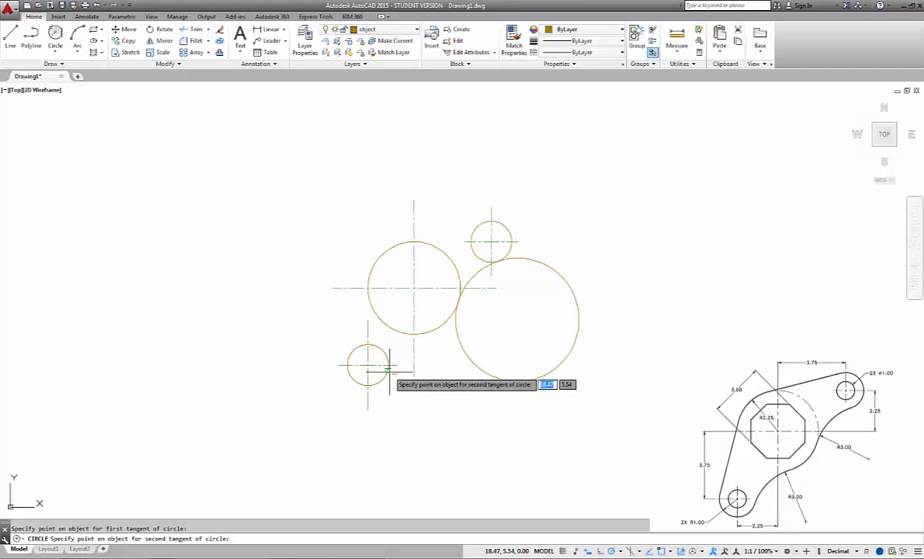
Draw the lower radius 3.00 circle tangent to the lower small circle and its neighbour.
{"action": "left_click", "coordinate": [366, 366]}
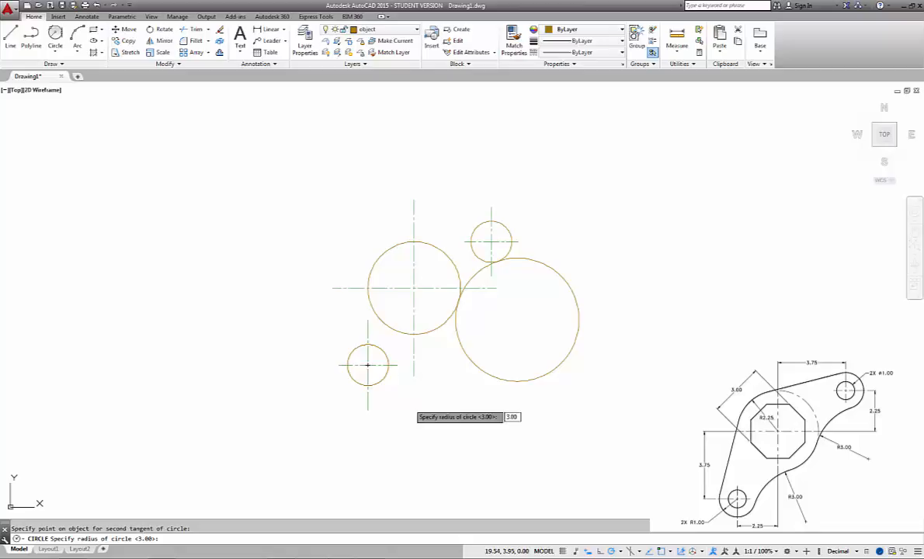
{"action": "left_click", "coordinate": [488, 348]}
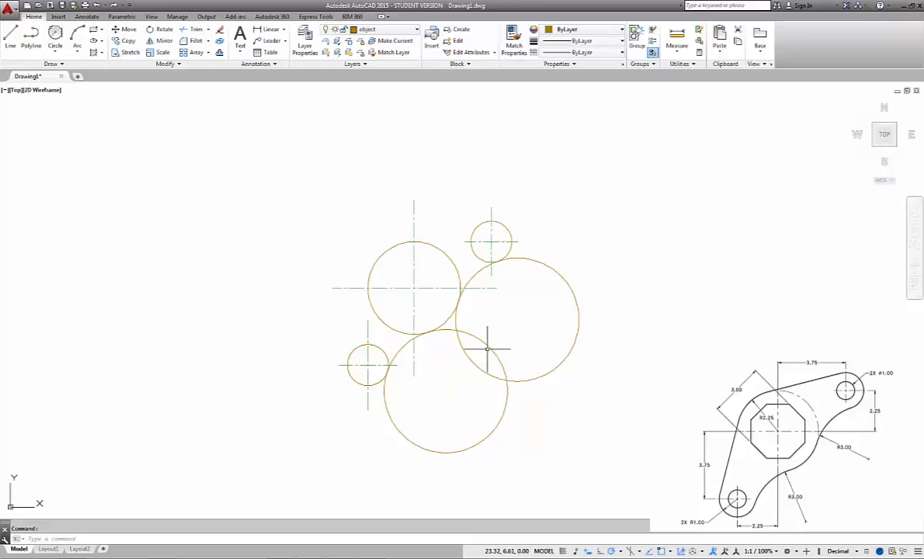
{"action": "mouse_move", "coordinate": [562, 345]}
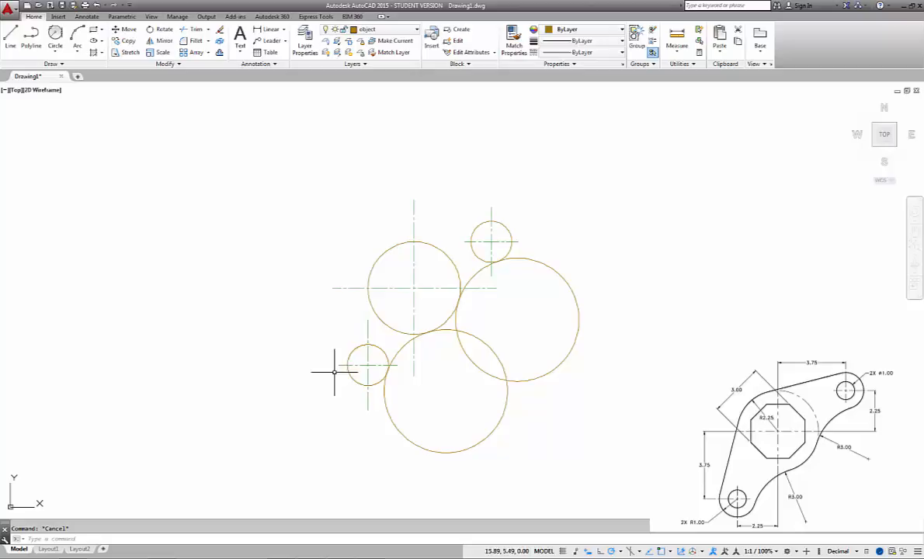
Draw outer-edge lines with Tangent snap endpoints on the circles.
{"action": "left_click", "coordinate": [10, 41]}
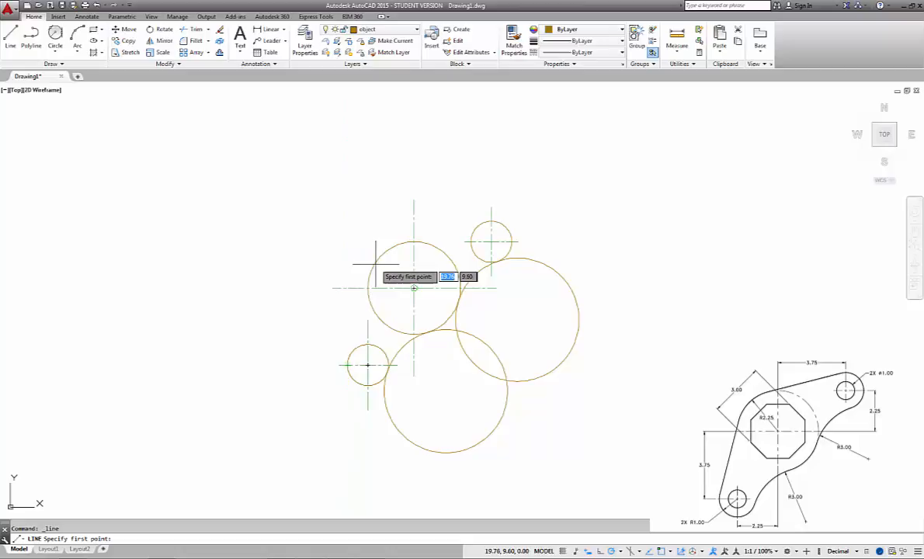
{"action": "mouse_move", "coordinate": [214, 320]}
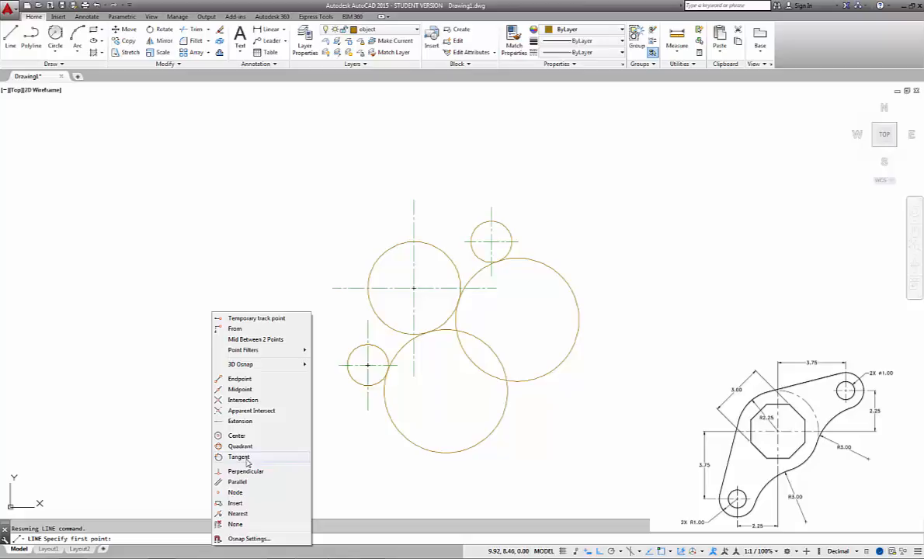
{"action": "left_click", "coordinate": [240, 456]}
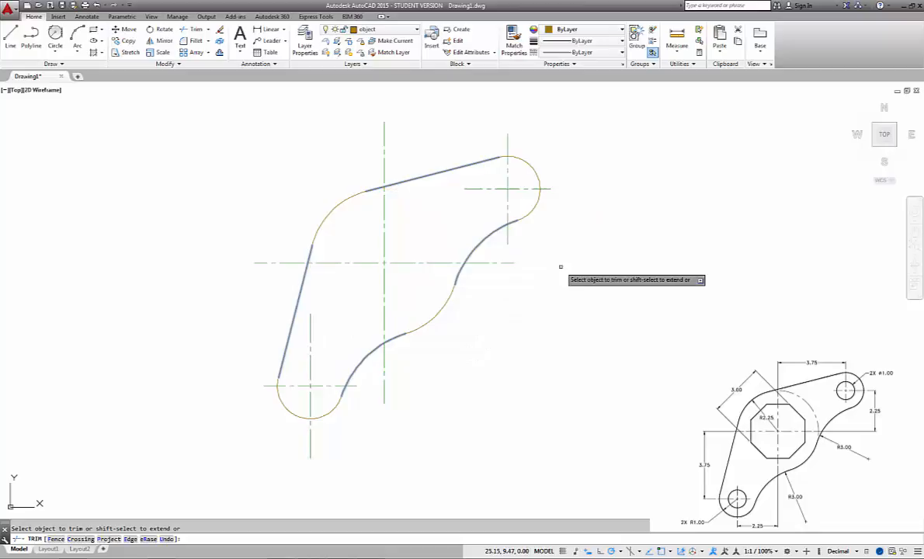
Draw Ø1.00 hole circles at the bracket's end centres using Center, Diameter.
{"action": "left_click", "coordinate": [56, 45]}
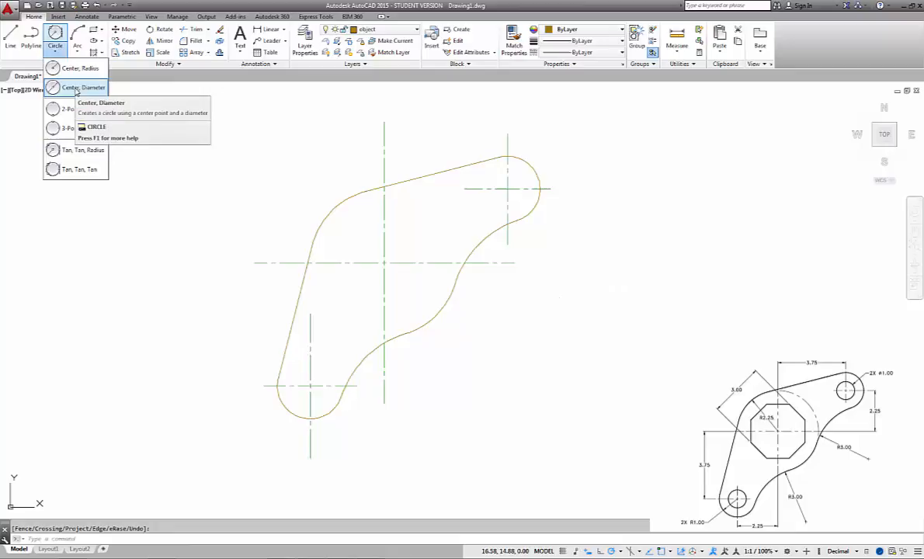
{"action": "left_click", "coordinate": [103, 103]}
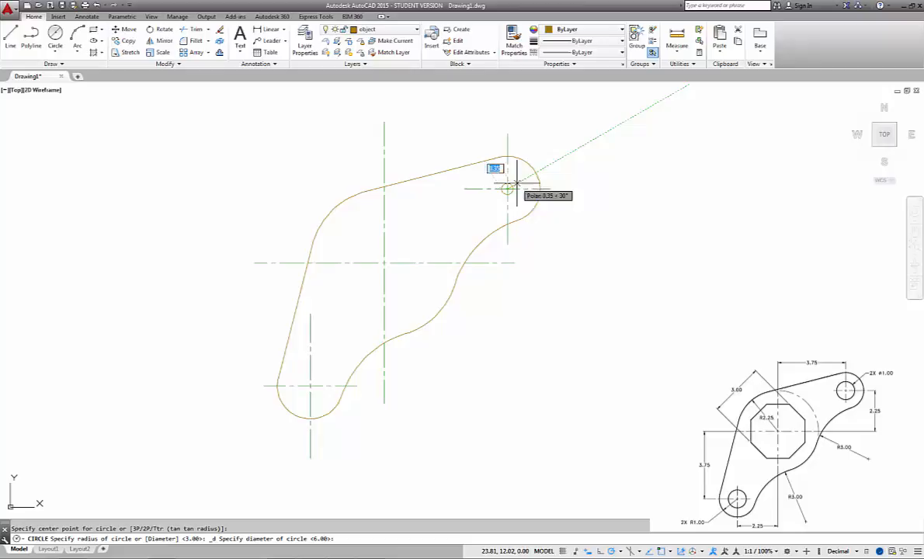
{"action": "left_click", "coordinate": [508, 190]}
{"action": "type", "text": "1"}
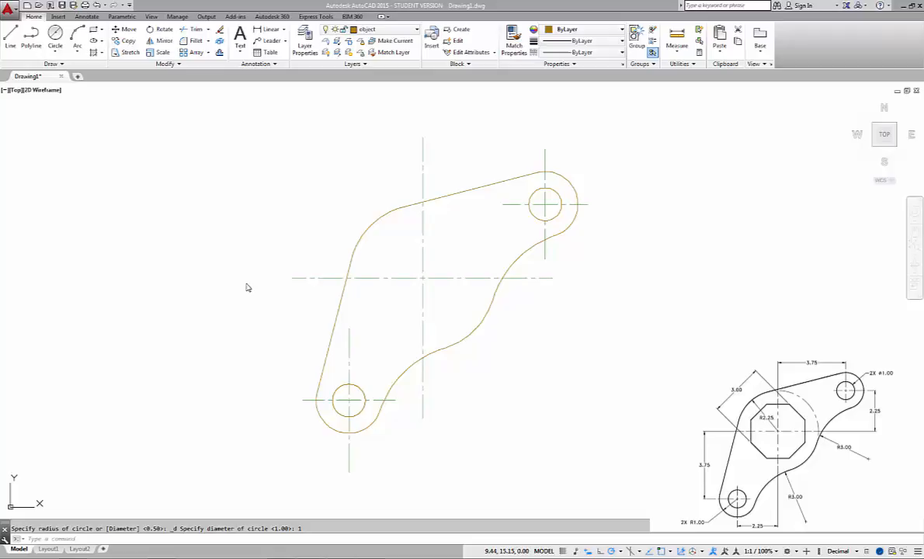
{"action": "mouse_move", "coordinate": [187, 286]}
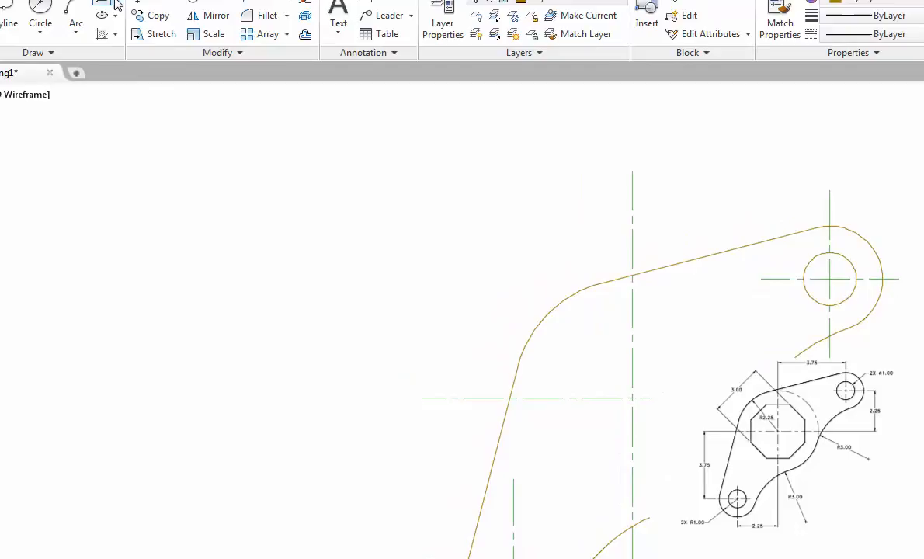
Draw an 8-sided circumscribed polygon centred on the bracket's main crossing.
{"action": "left_click", "coordinate": [102, 16]}
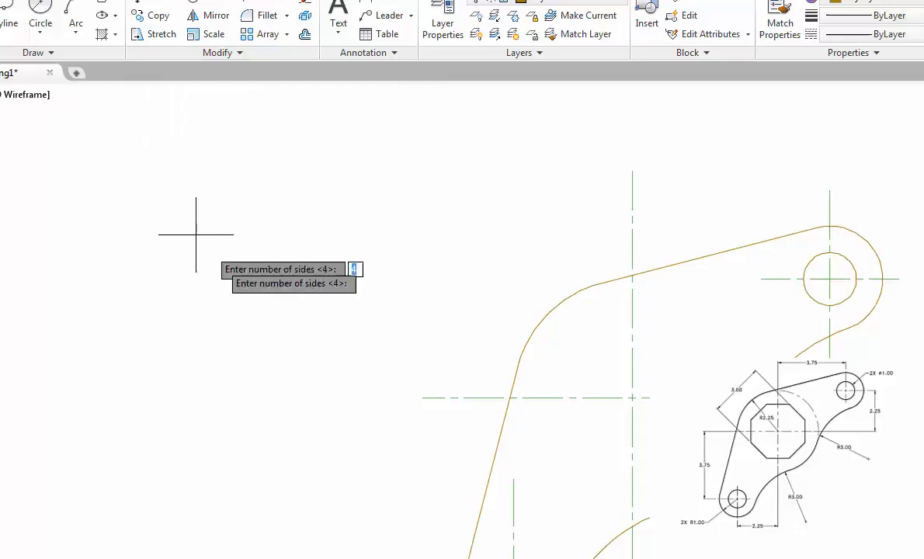
{"action": "mouse_move", "coordinate": [334, 299]}
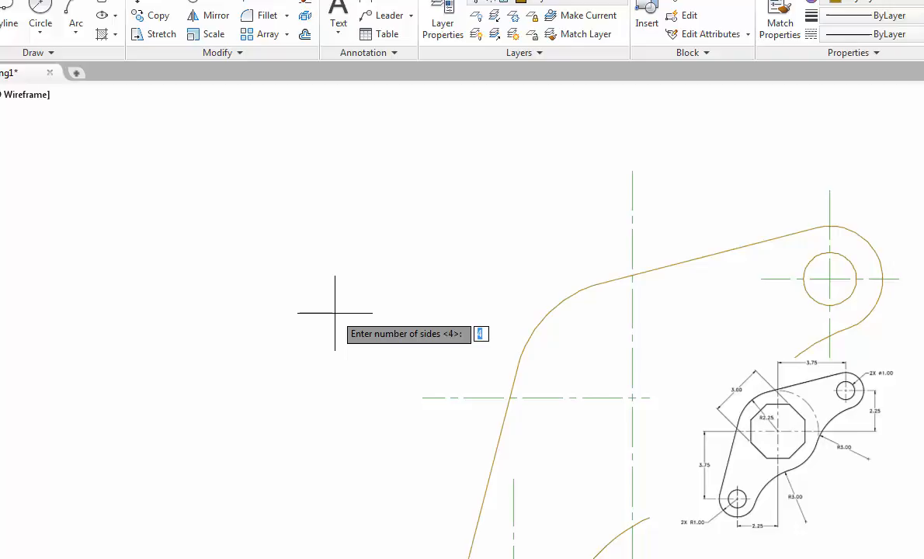
{"action": "type", "text": "8"}
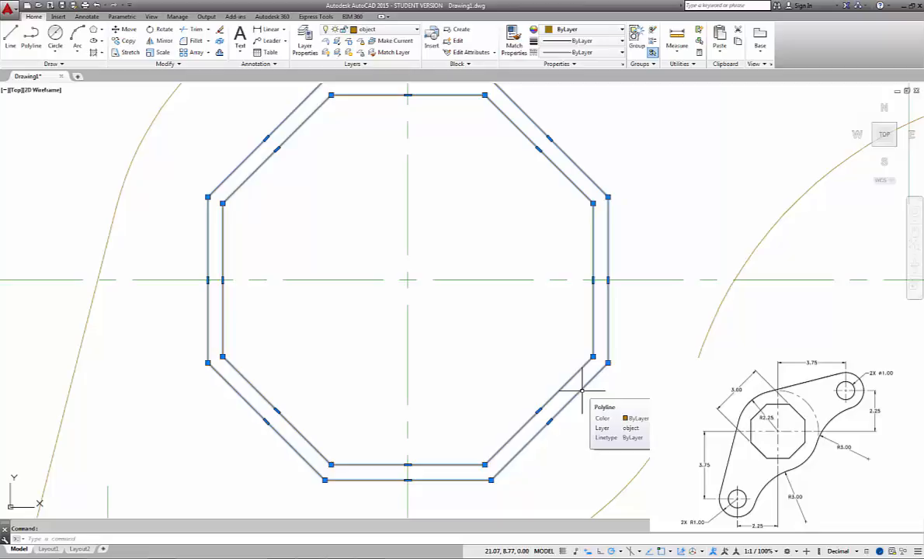
Remove the duplicate octagon outline, leaving one octagonal cutout at the centre.
{"action": "key", "text": "Escape"}
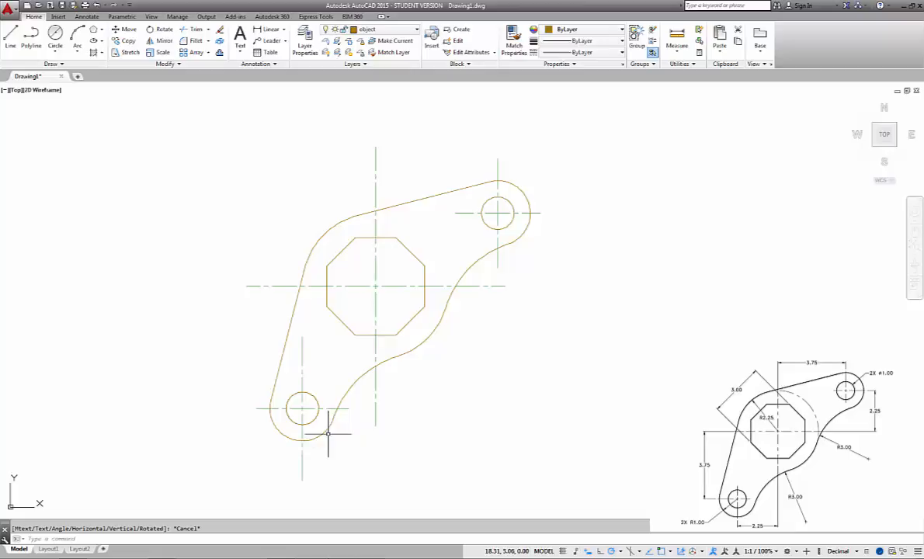
{"action": "mouse_move", "coordinate": [352, 385]}
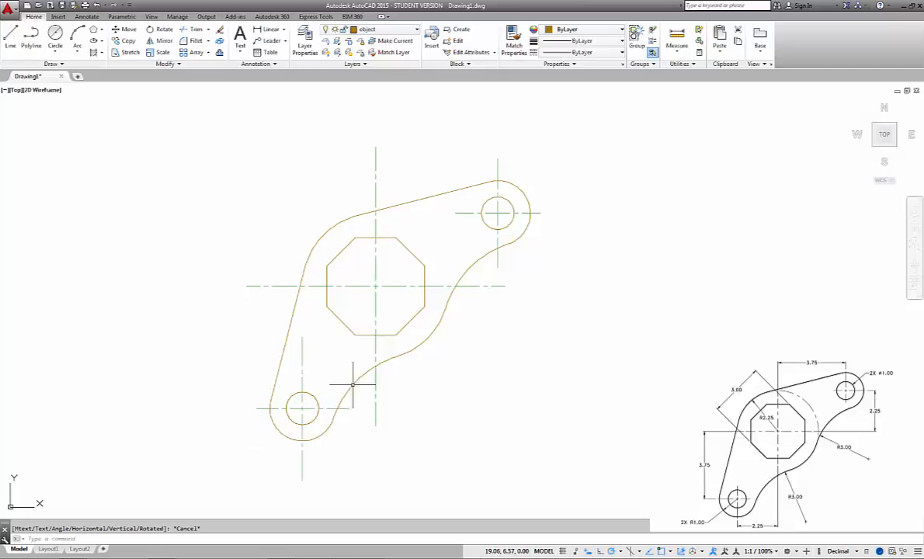
{"action": "mouse_move", "coordinate": [323, 427]}
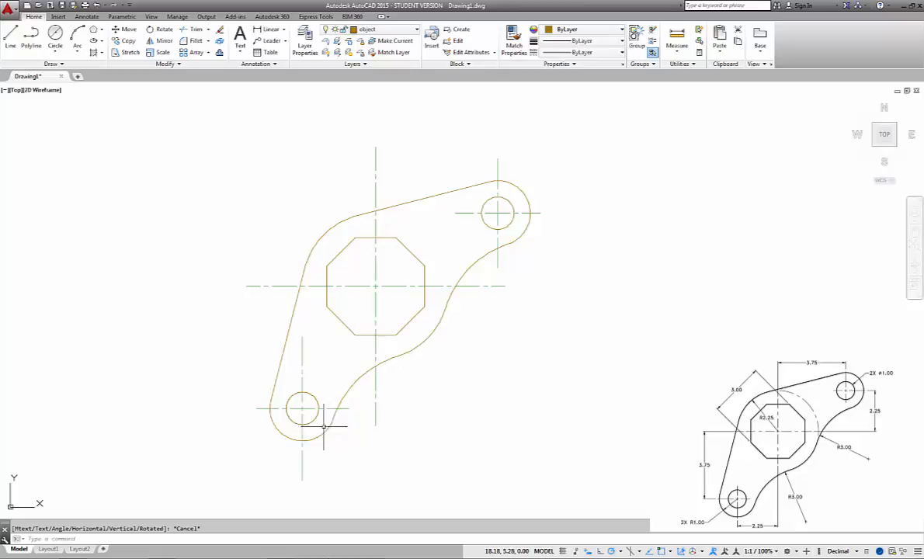
{"action": "mouse_move", "coordinate": [463, 427]}
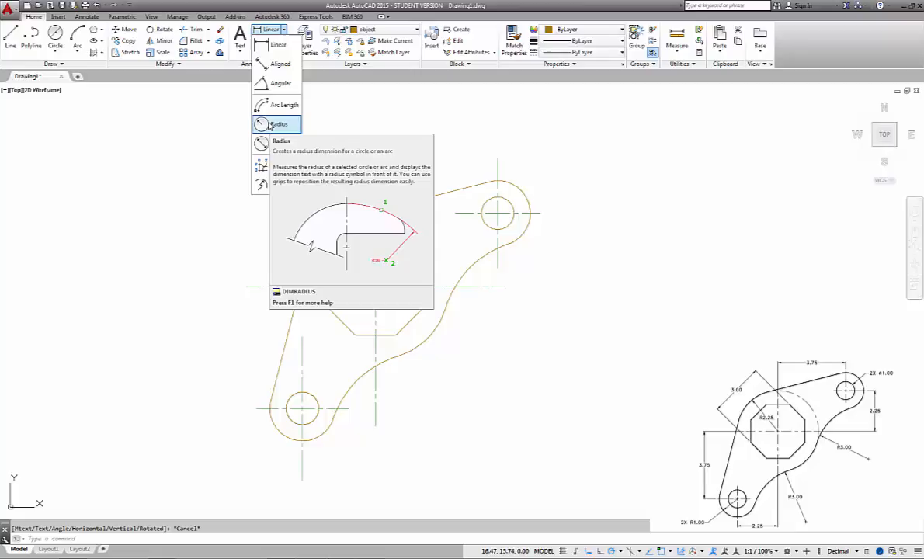
Place an R1.00 radius dimension on the bracket's upper right end arc.
{"action": "left_click", "coordinate": [278, 125]}
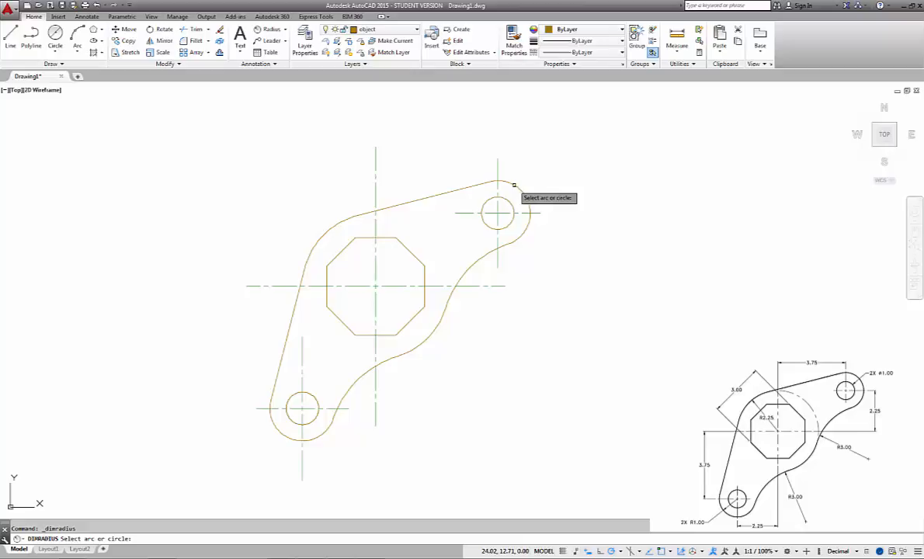
{"action": "right_click", "coordinate": [512, 186]}
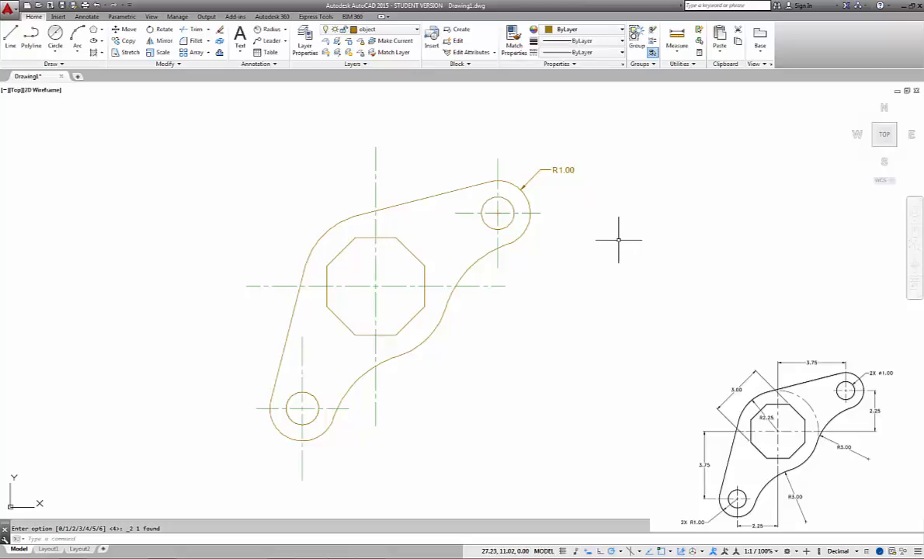
{"action": "double_click", "coordinate": [561, 170]}
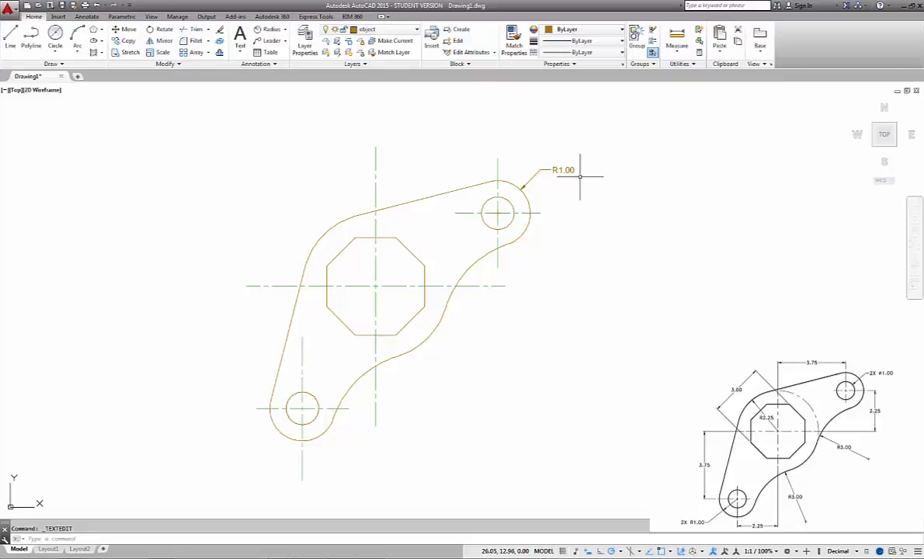
{"action": "right_click", "coordinate": [575, 177]}
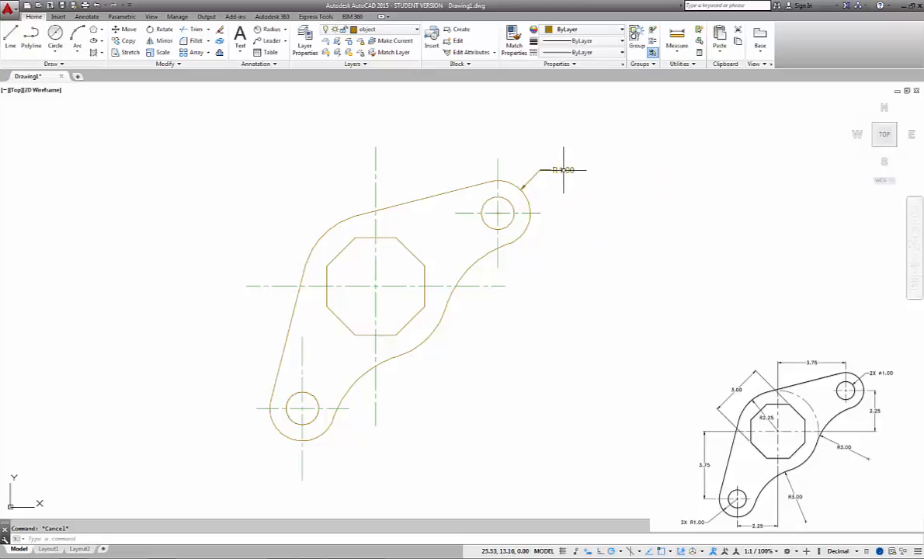
Select the R1.00 radius dimension to bring up its editing options.
{"action": "double_click", "coordinate": [563, 170]}
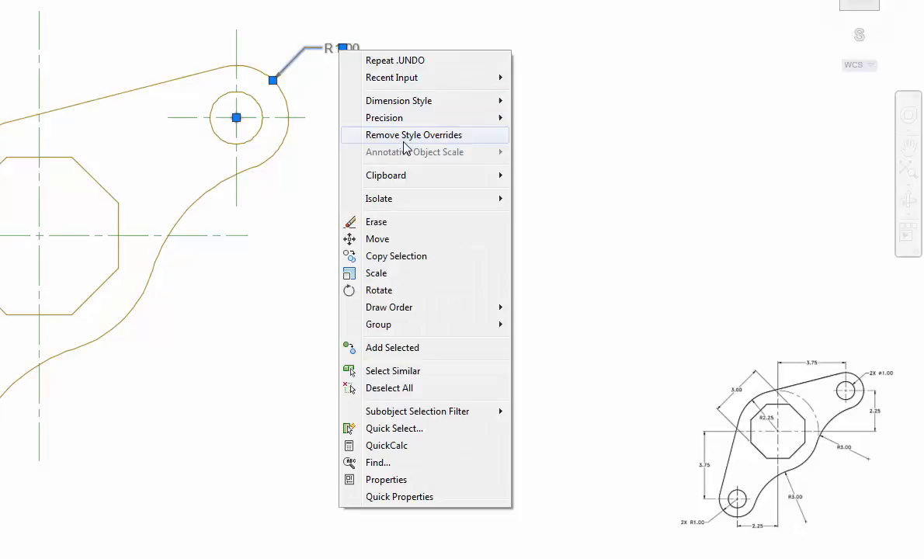
{"action": "mouse_move", "coordinate": [383, 118]}
{"action": "type", "text": "TEDIT"}
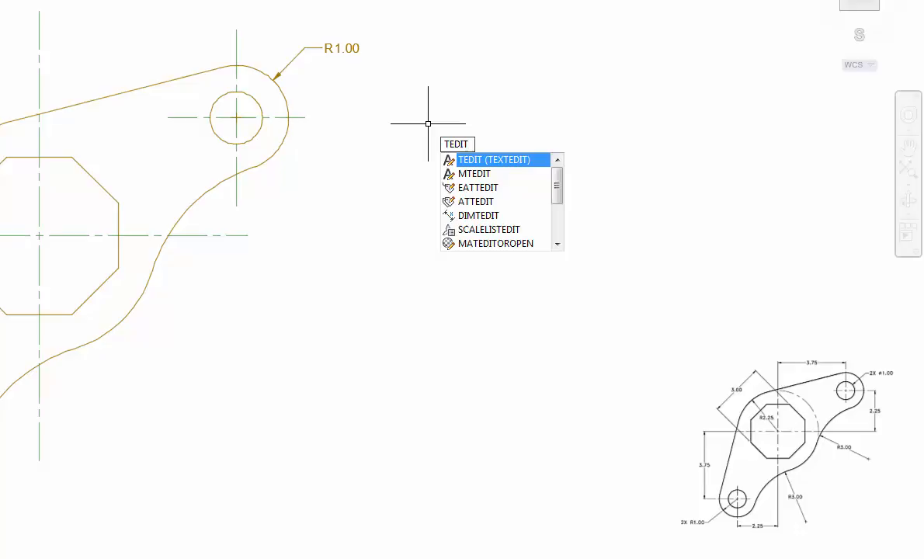
Edit the radius dimension text with TEDIT so it reads 2 X R1.00.
{"action": "left_click", "coordinate": [494, 159]}
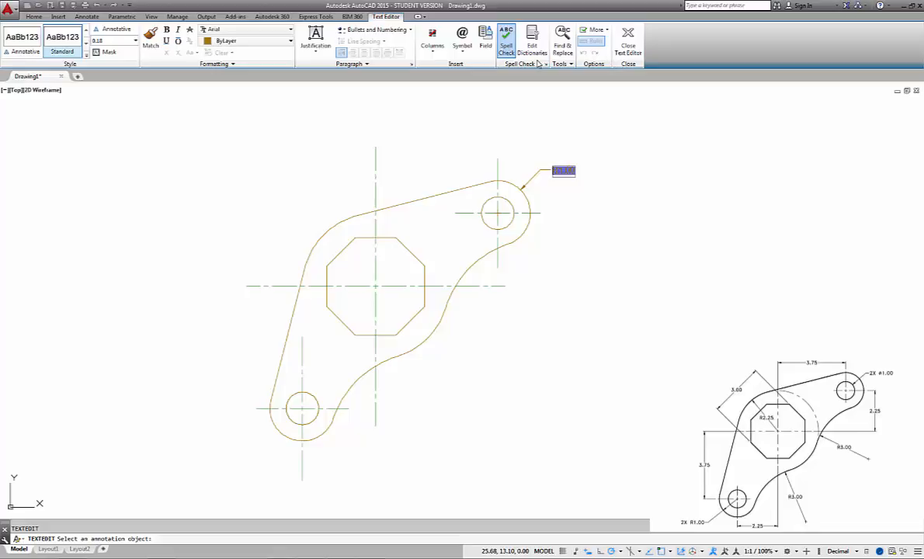
{"action": "left_click", "coordinate": [463, 38]}
{"action": "type", "text": "2 X R1.00"}
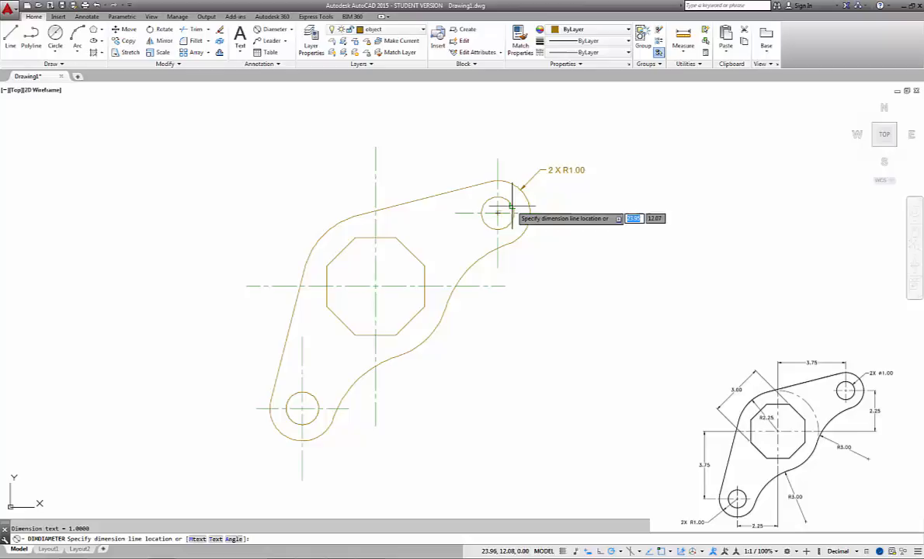
Place a 2 X Ø1.0000 diameter dimension on the upper right hole.
{"action": "left_click", "coordinate": [497, 214]}
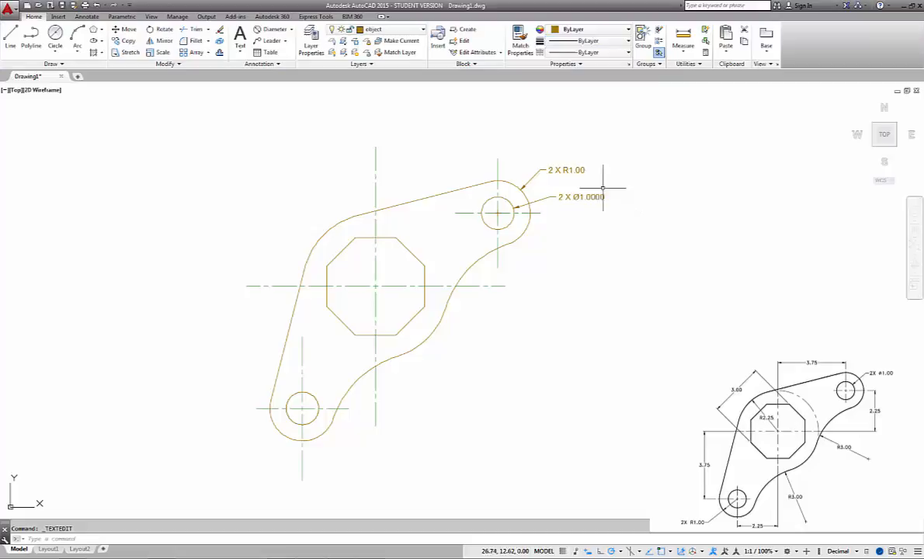
Set the diameter callout's precision to 0.00 so it reads 2 X Ø1.00.
{"action": "right_click", "coordinate": [577, 195]}
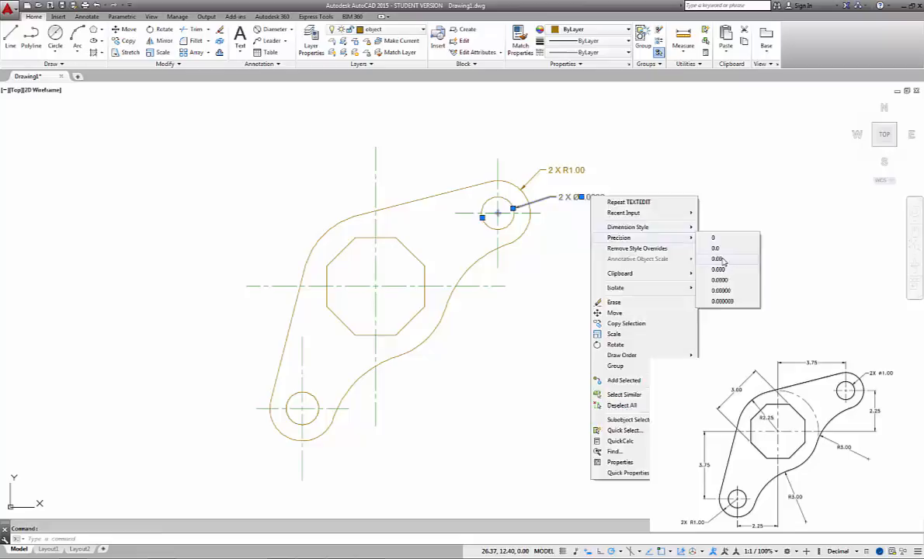
{"action": "left_click", "coordinate": [718, 258]}
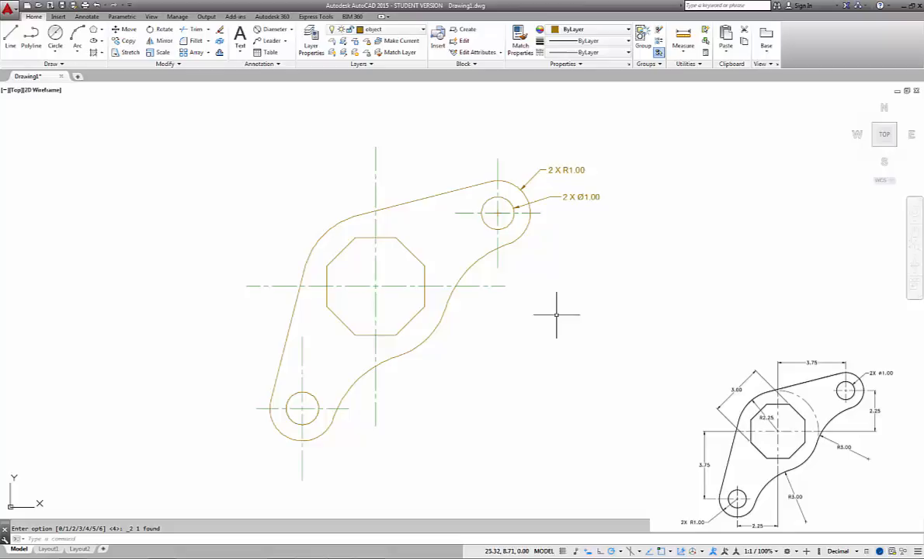
Add a 3.75 horizontal linear dimension from octagon centre to upper hole centre.
{"action": "left_click", "coordinate": [277, 30]}
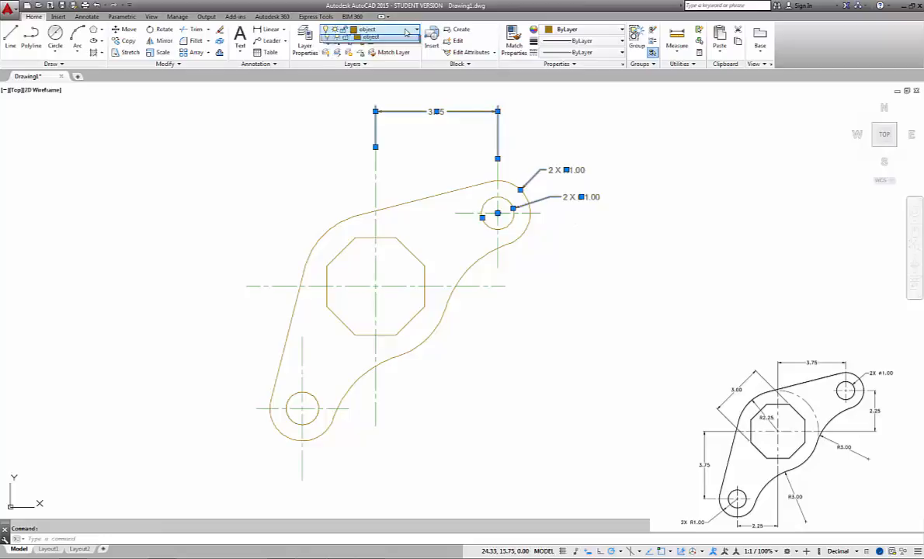
{"action": "key", "text": "Escape"}
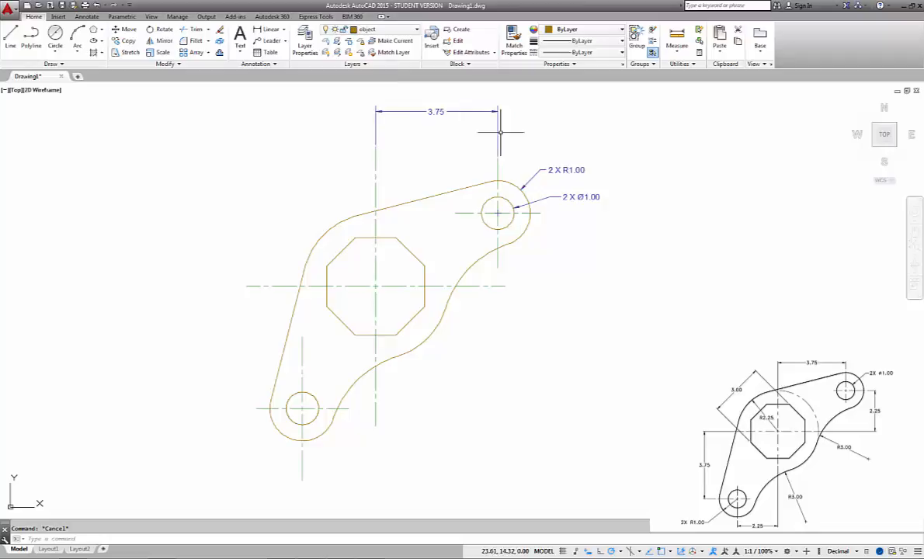
{"action": "mouse_move", "coordinate": [342, 319]}
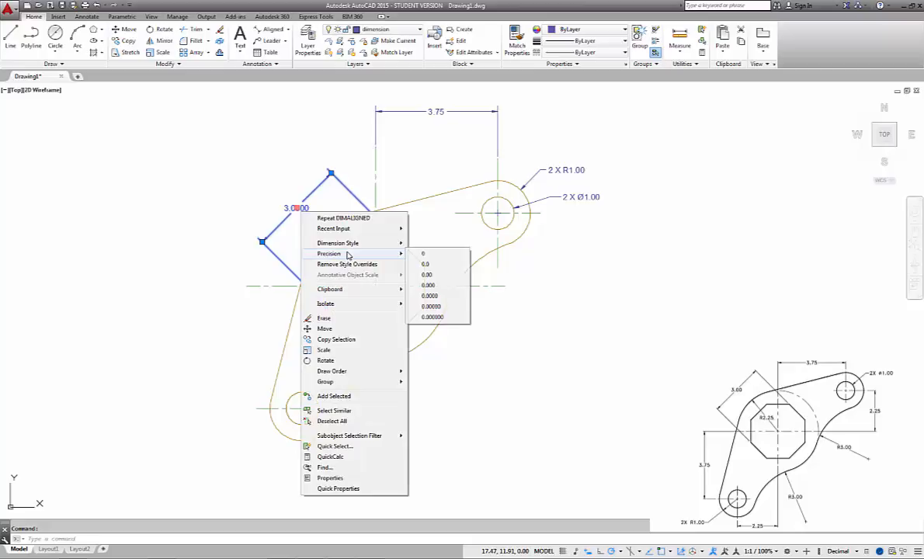
Finish the 3.00 aligned dimension on the upper-left edge at 0.00 precision.
{"action": "key", "text": "Escape"}
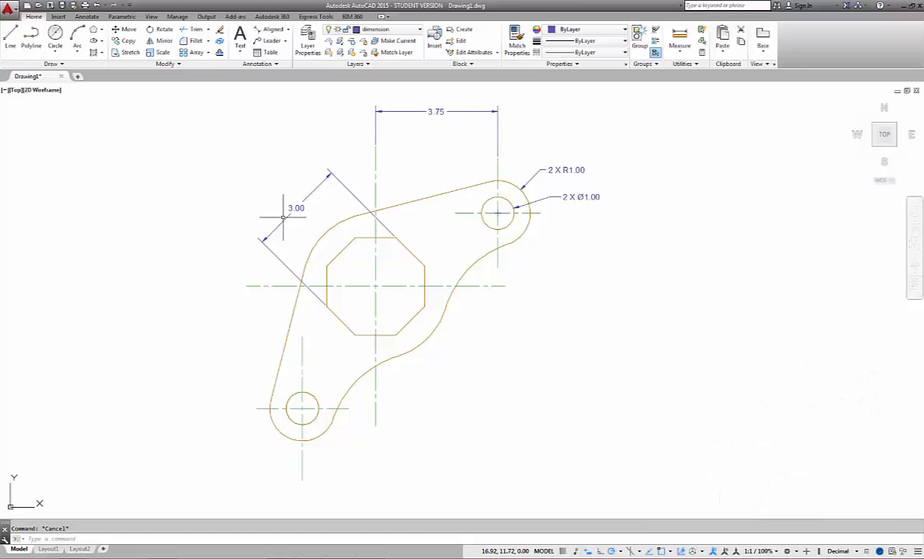